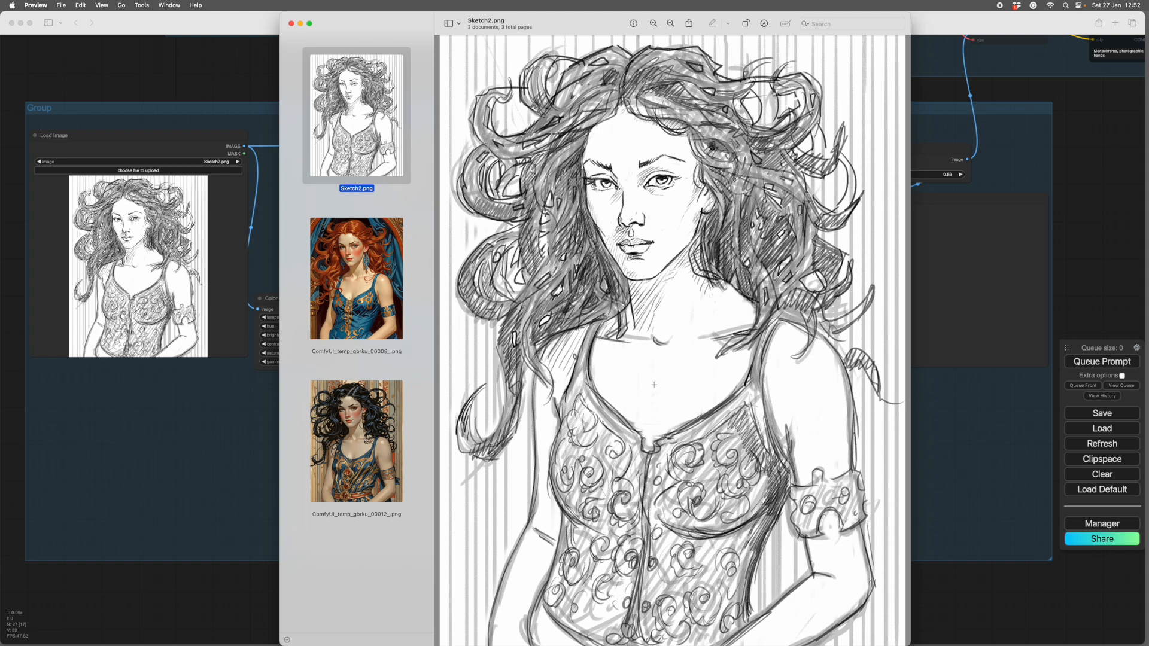
mouse_move(666, 390)
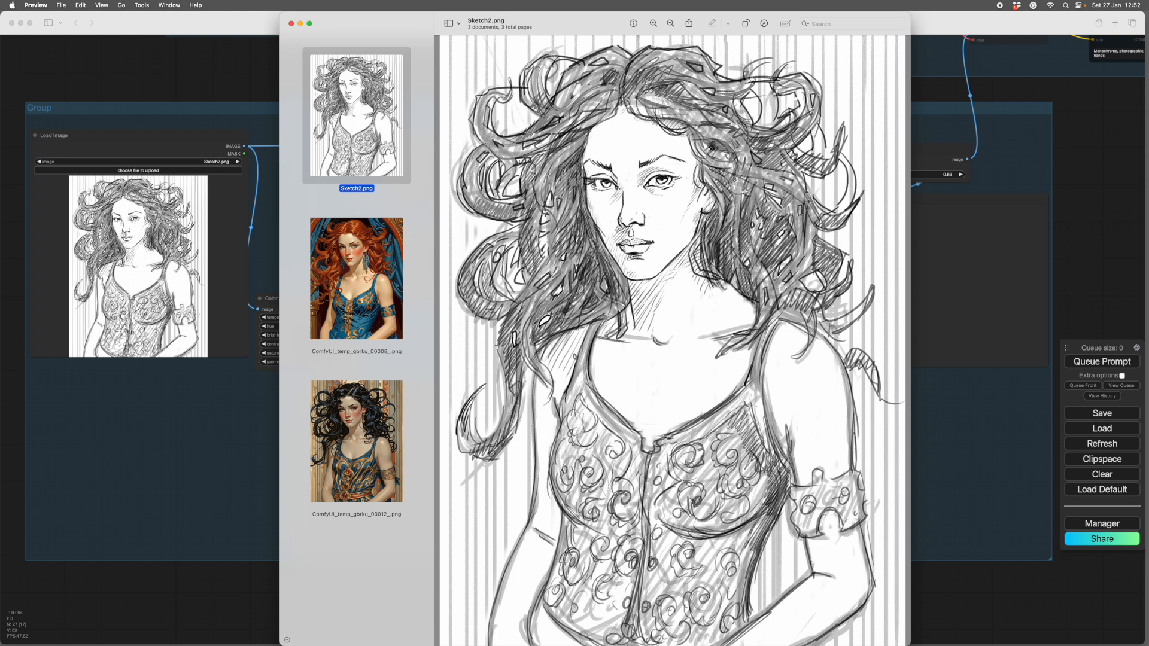
mouse_move(644, 373)
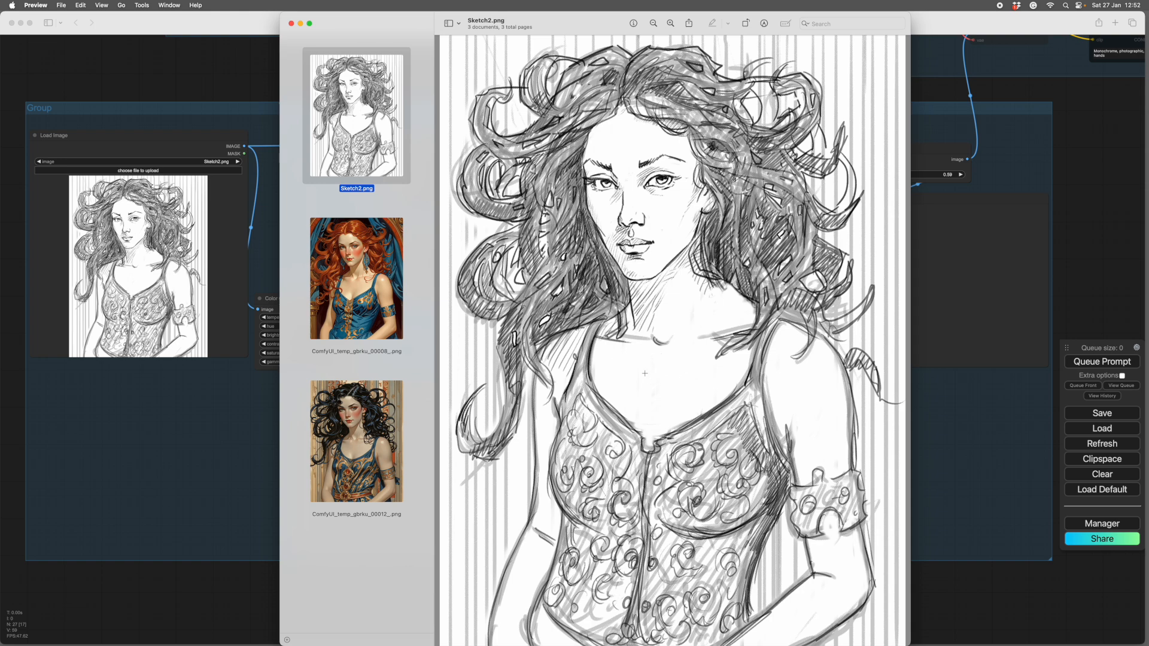
mouse_move(662, 372)
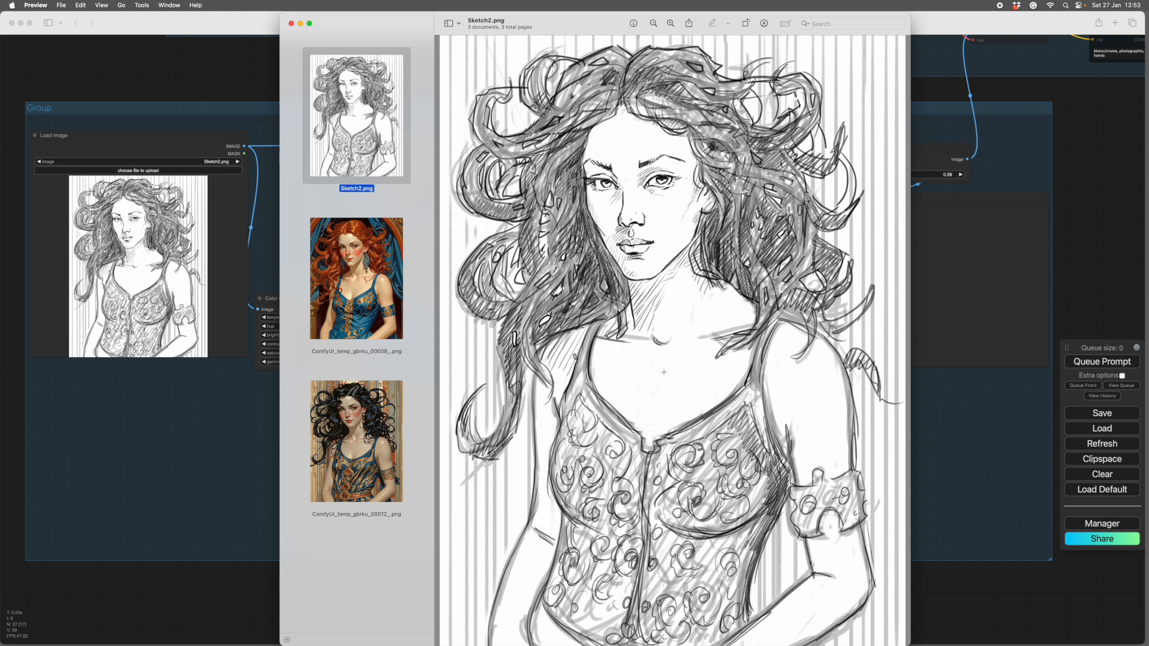
mouse_move(652, 389)
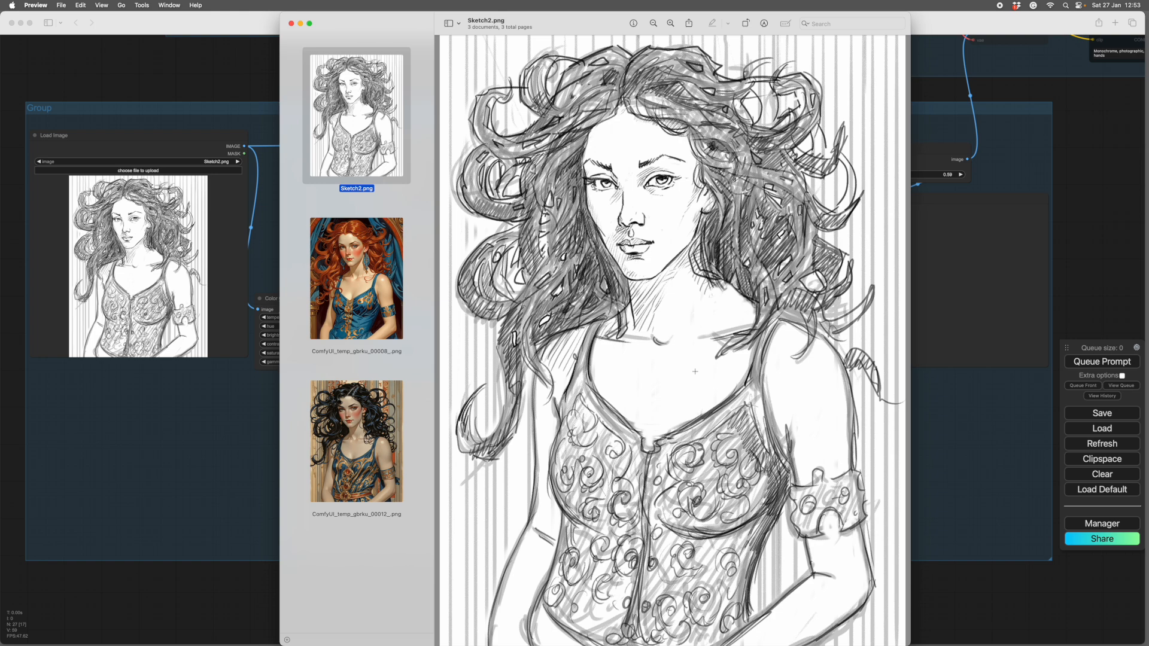
mouse_move(668, 374)
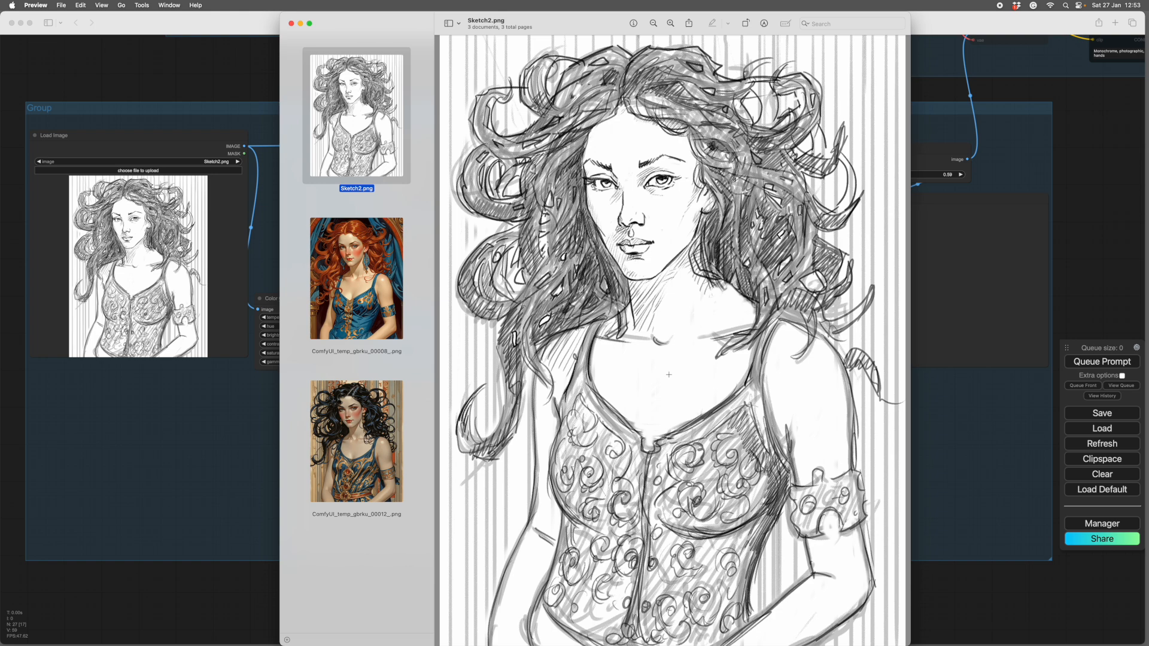
mouse_move(660, 371)
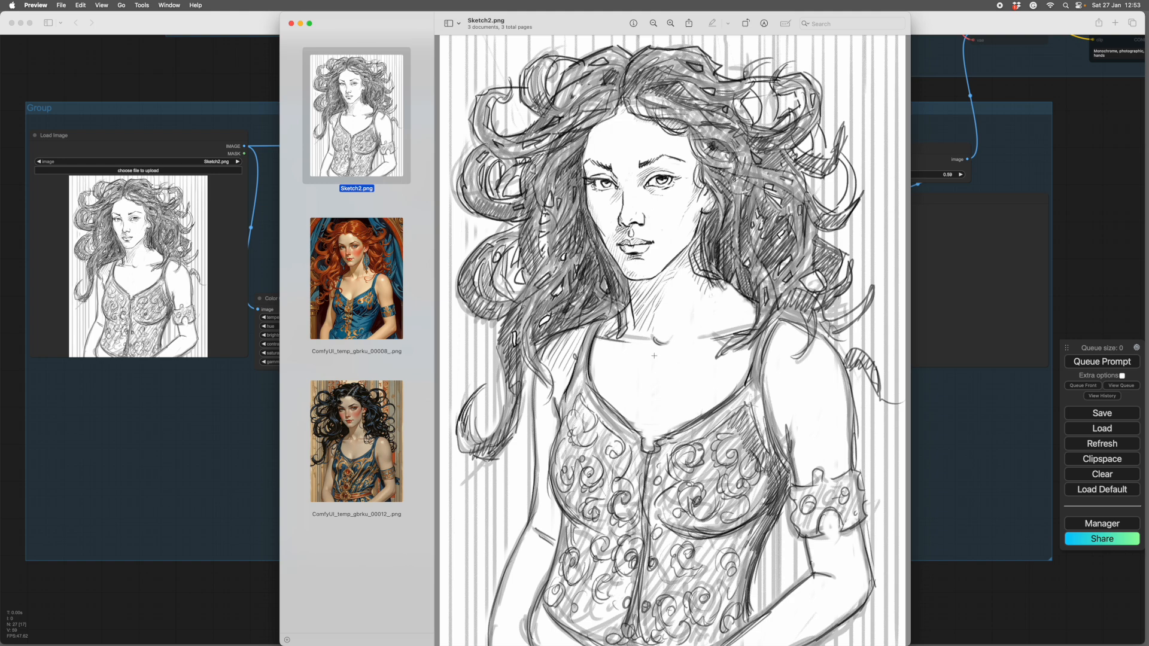
mouse_move(668, 357)
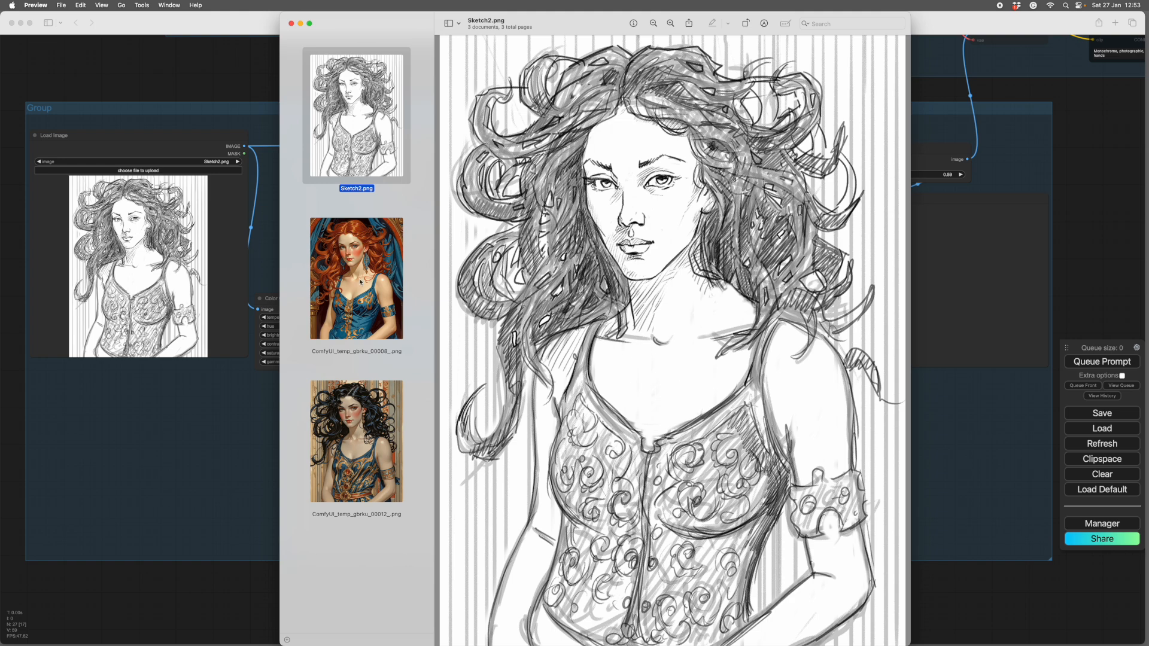
Compare Sketch2.png with renders 00008 and 00012, ending on the black-haired blue-and-gold illustration
click(355, 277)
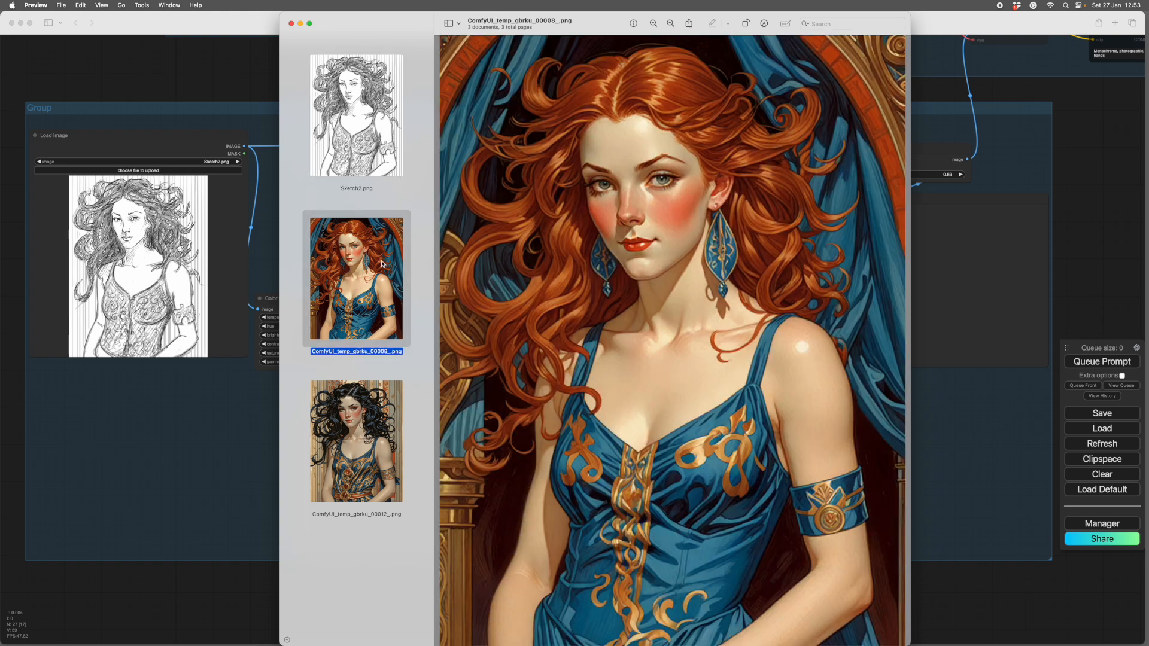
click(356, 113)
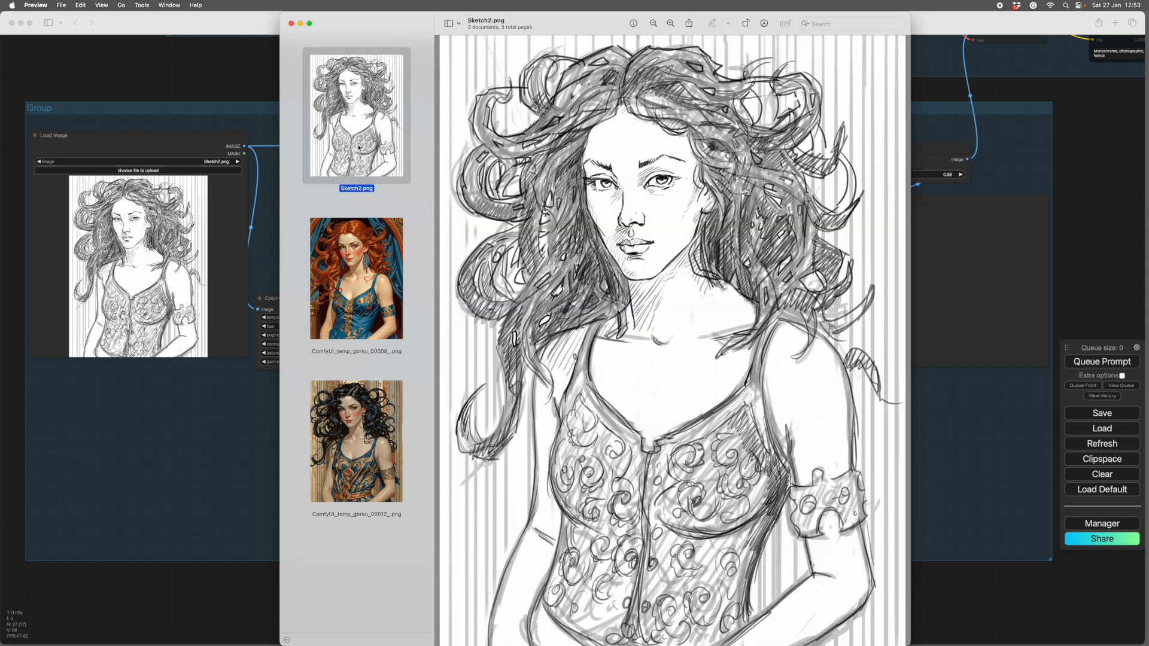
click(356, 278)
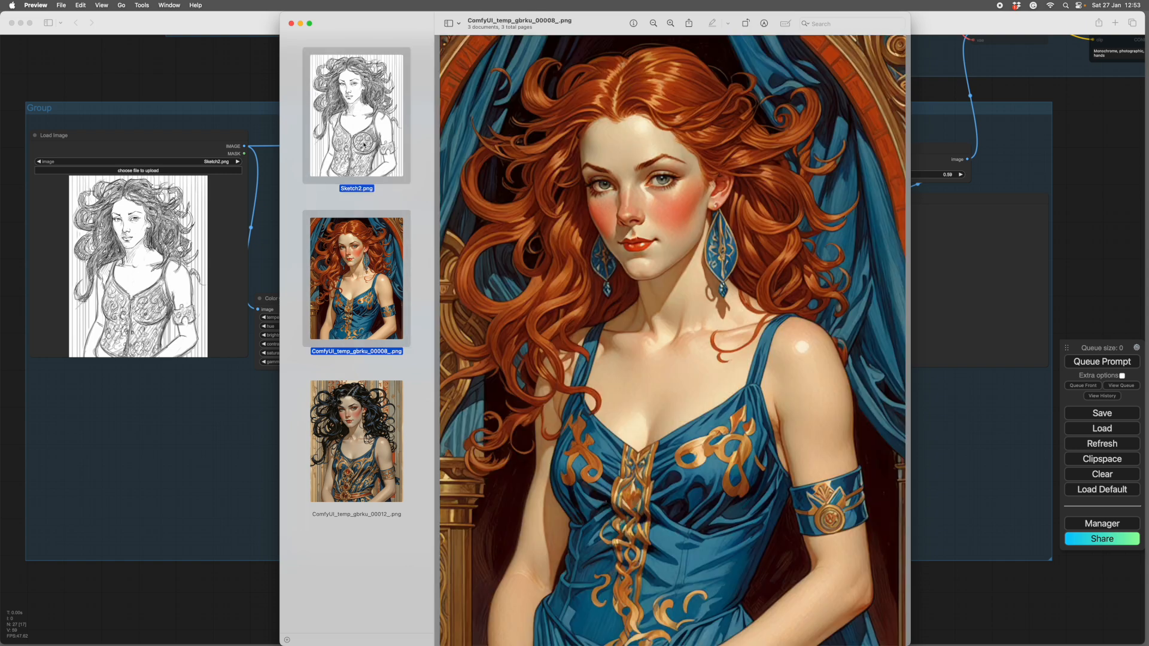
click(356, 278)
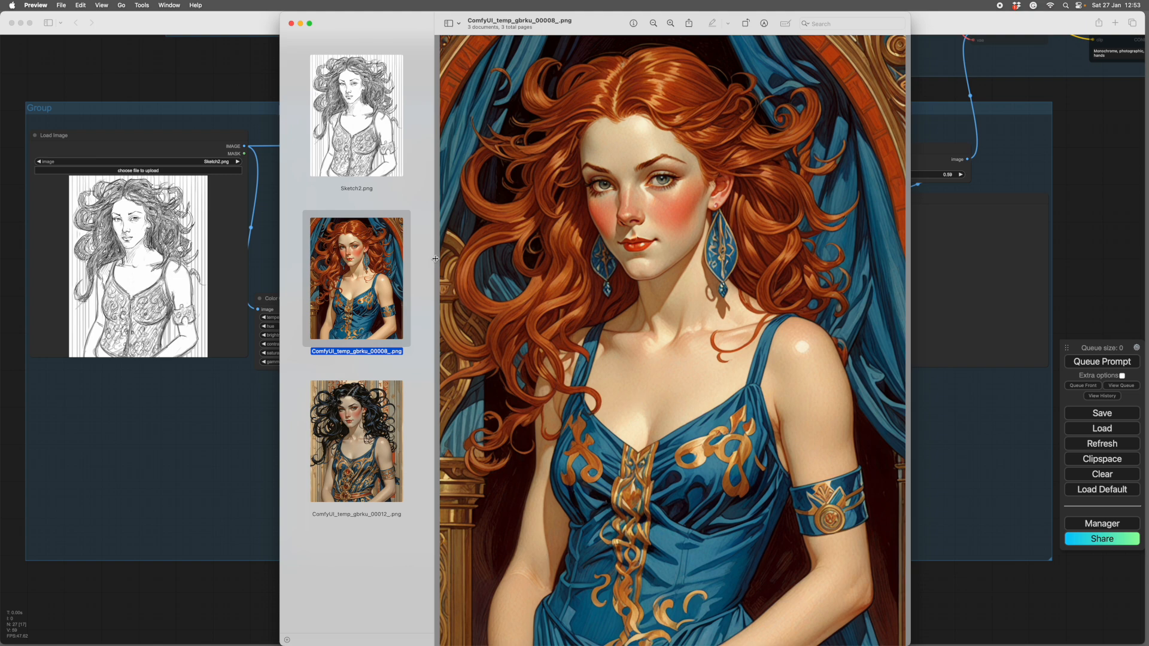
mouse_move(359, 107)
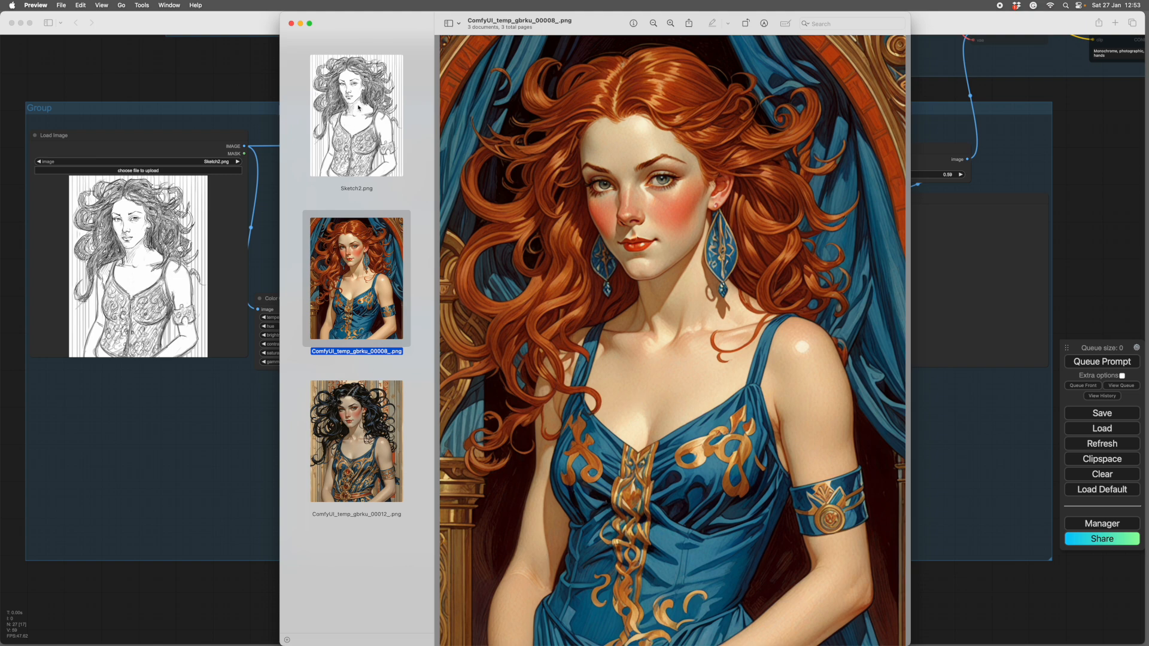
click(356, 441)
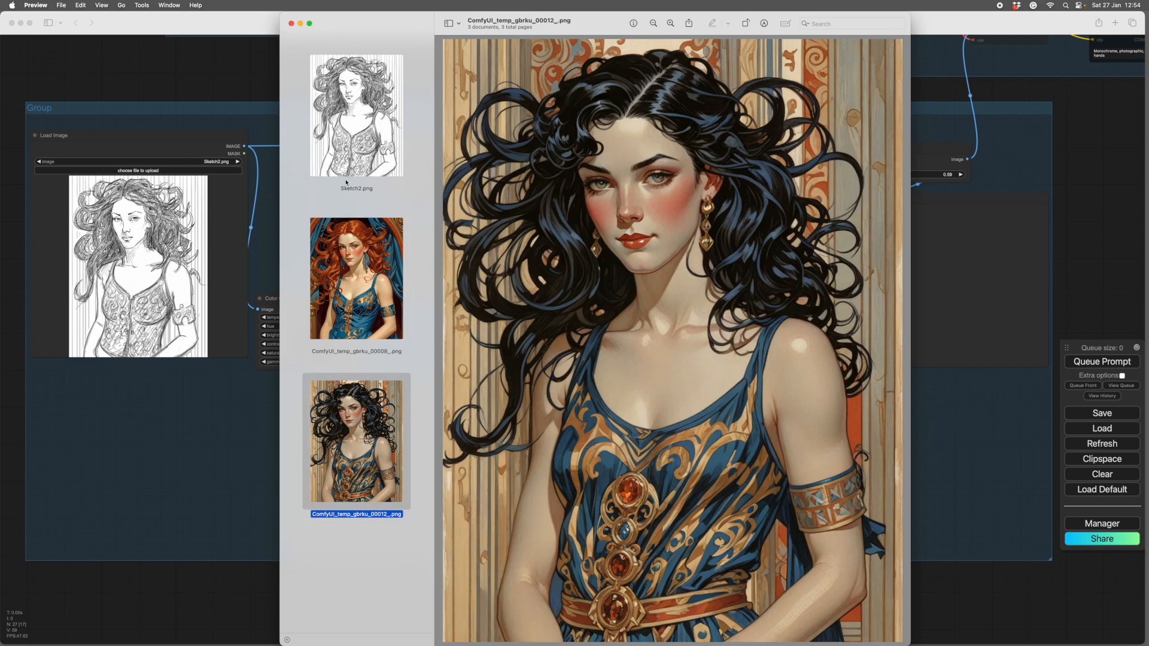
mouse_move(363, 228)
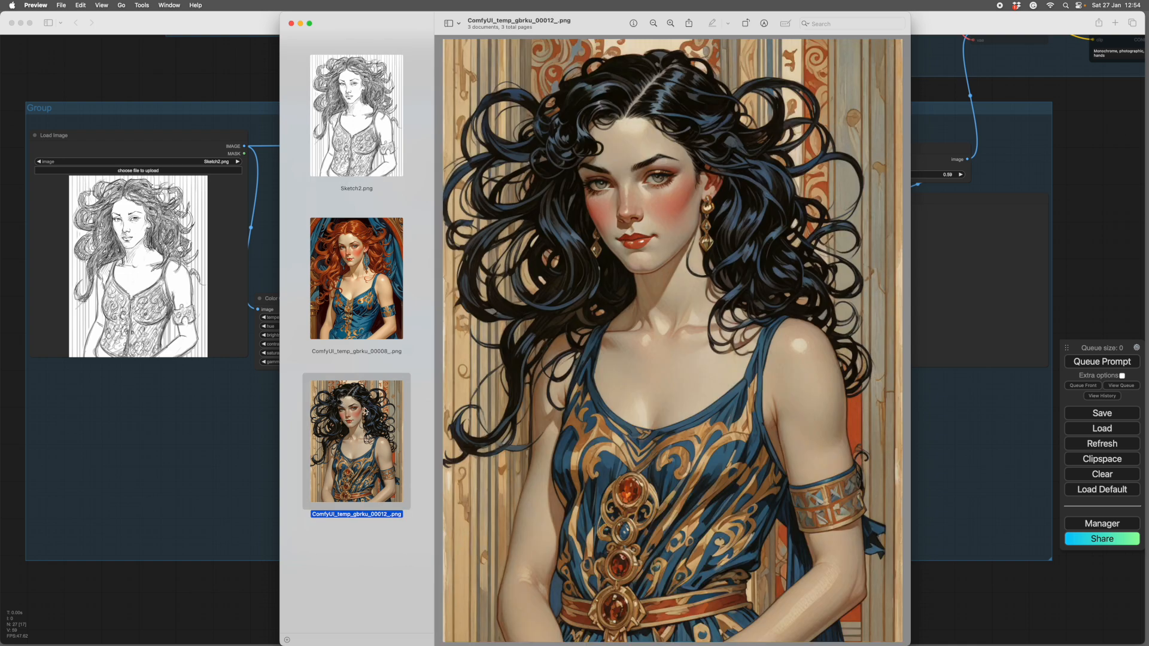
mouse_move(597, 392)
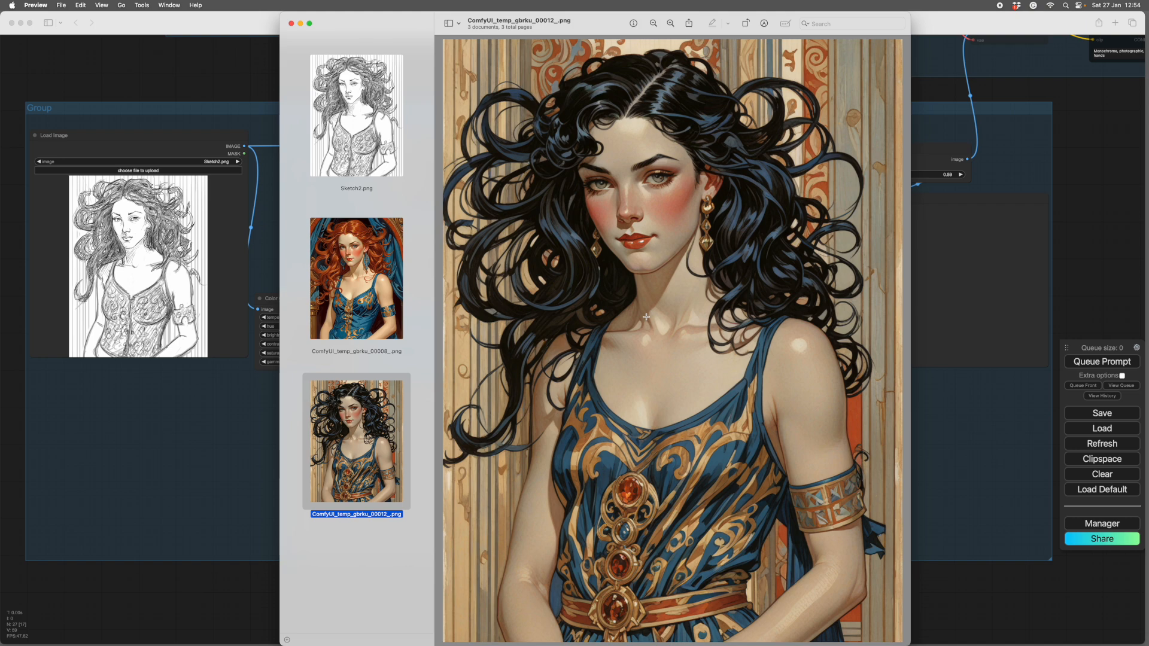
mouse_move(368, 431)
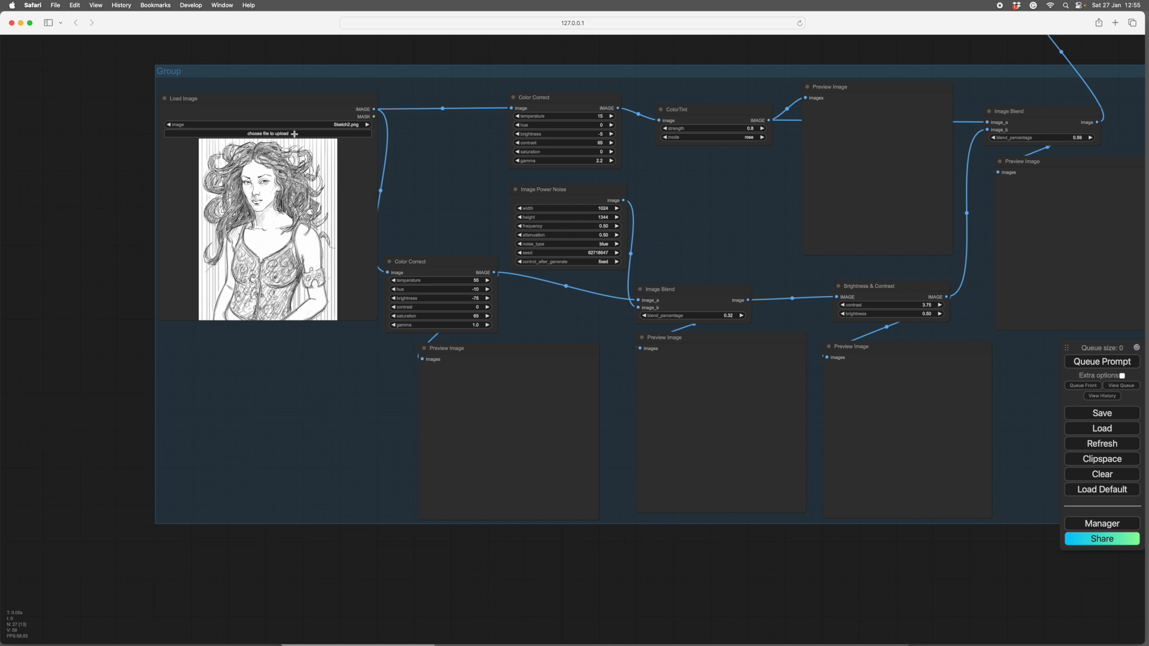
mouse_move(557, 232)
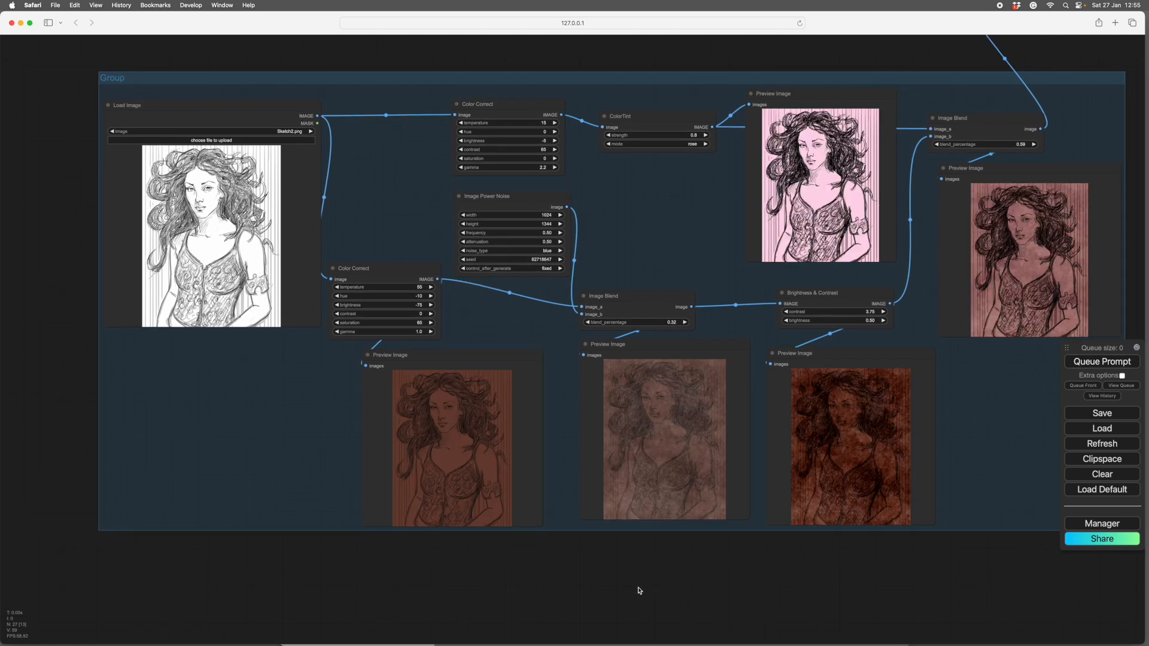
mouse_move(483, 356)
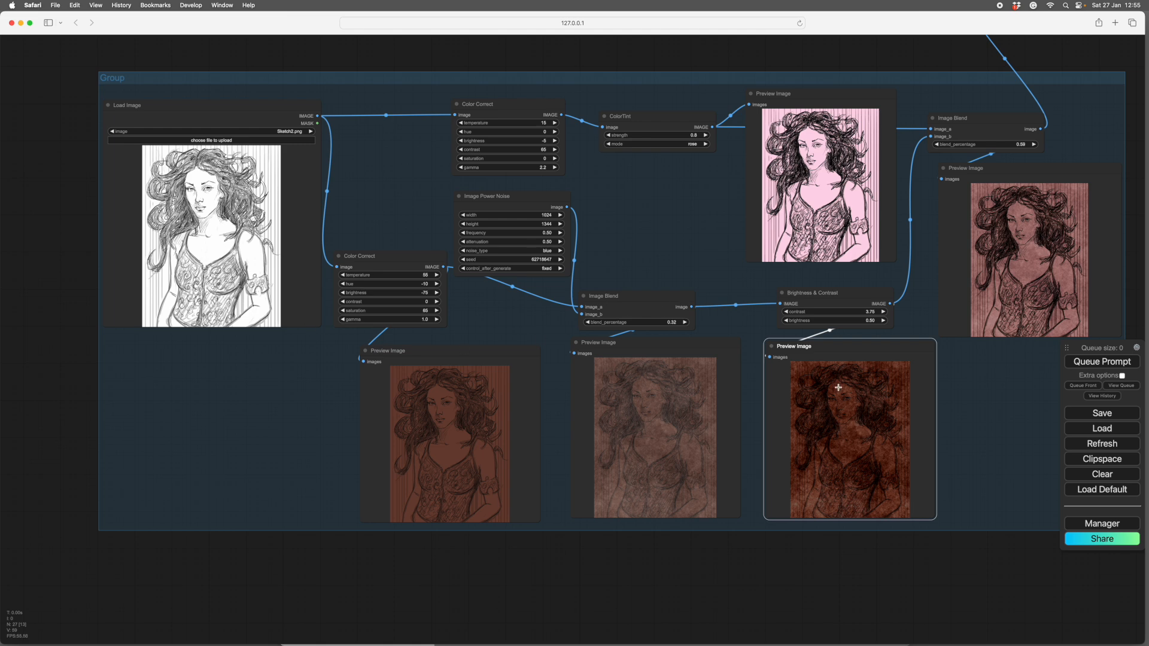
mouse_move(1034, 270)
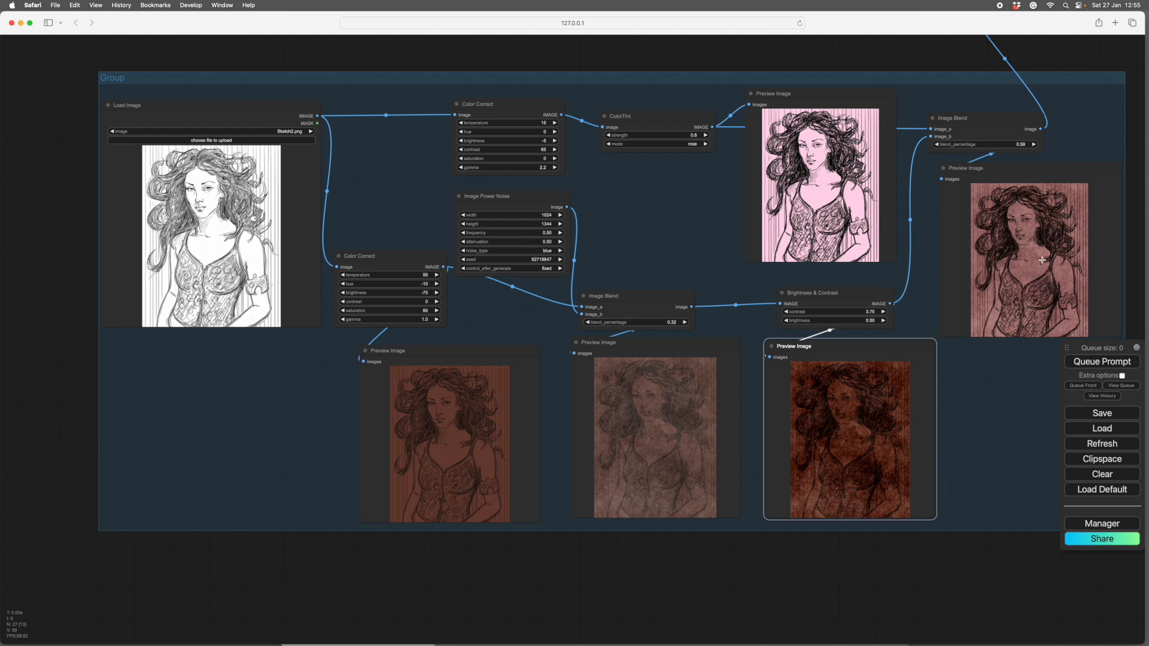
mouse_move(676, 230)
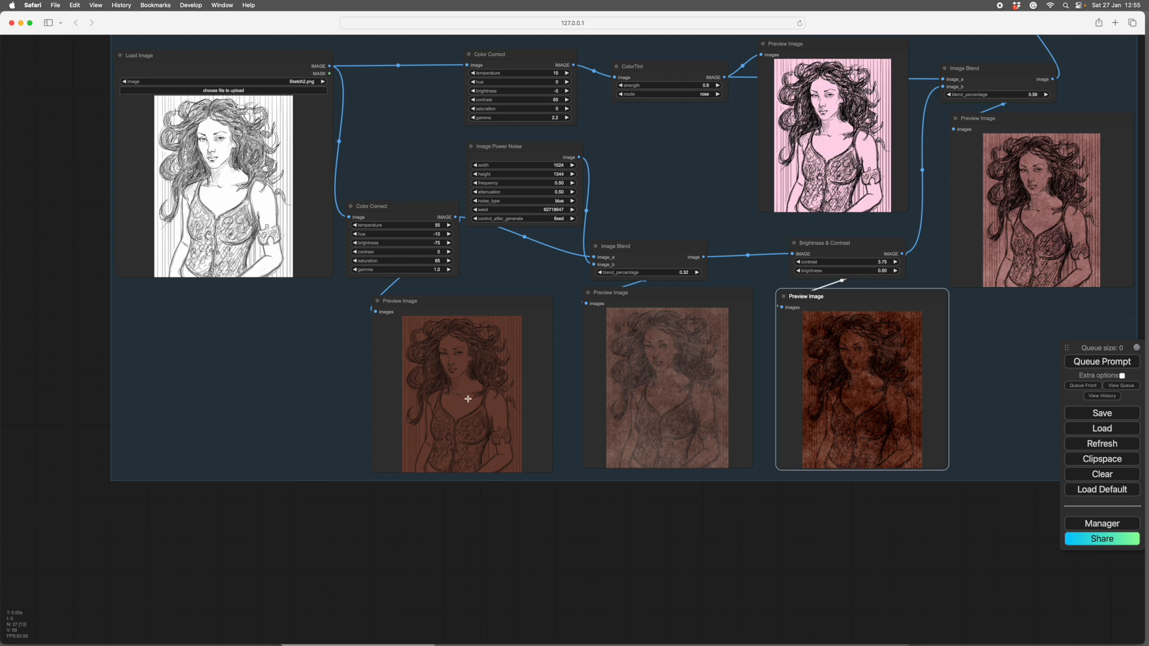
mouse_move(488, 401)
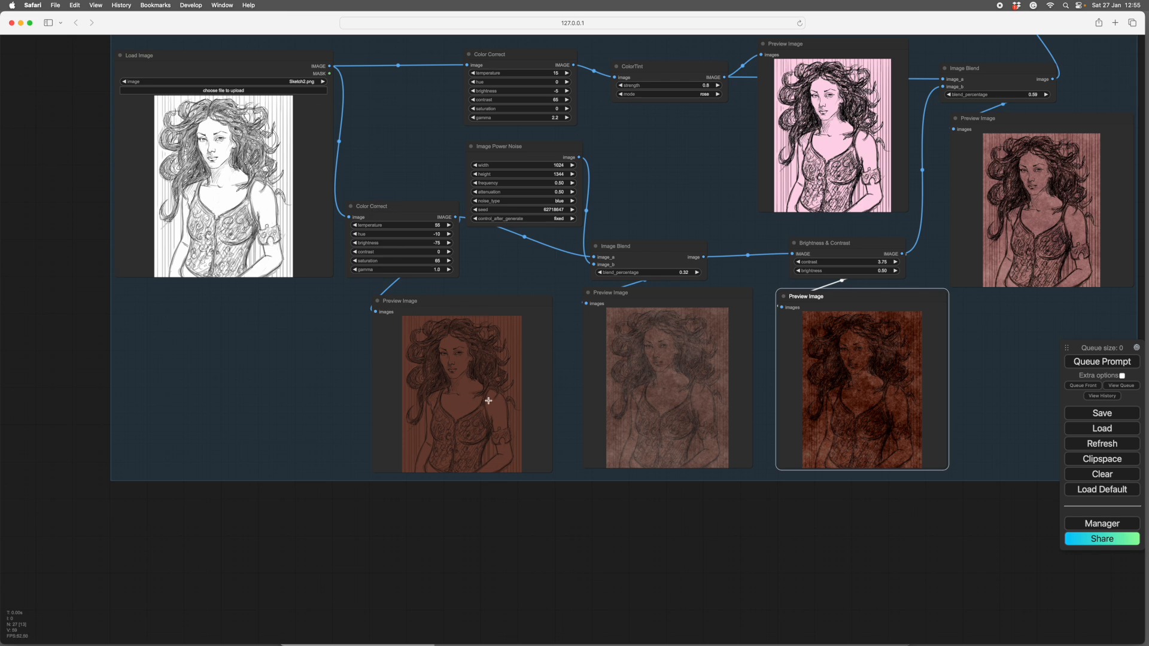
mouse_move(481, 387)
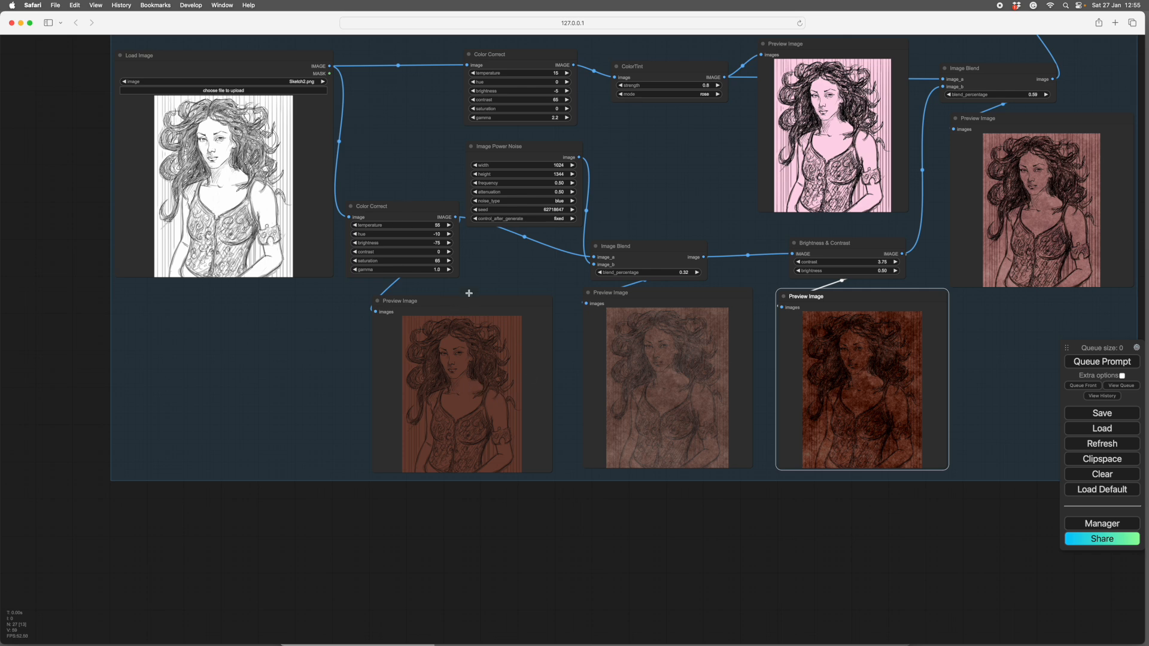
mouse_move(516, 363)
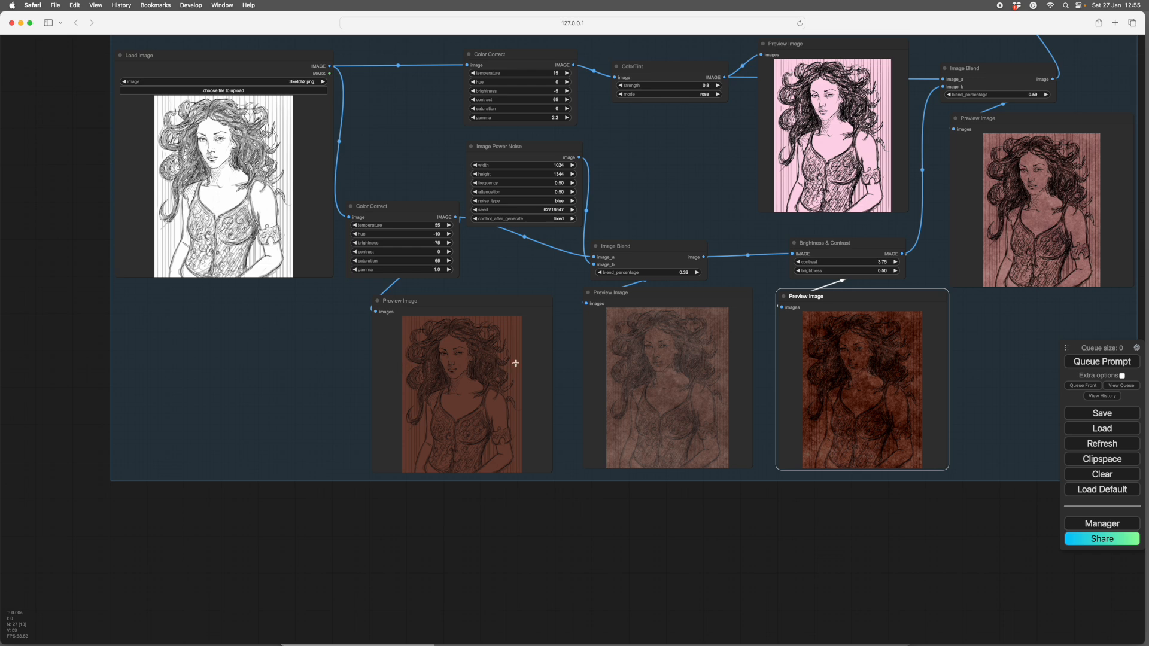
mouse_move(363, 381)
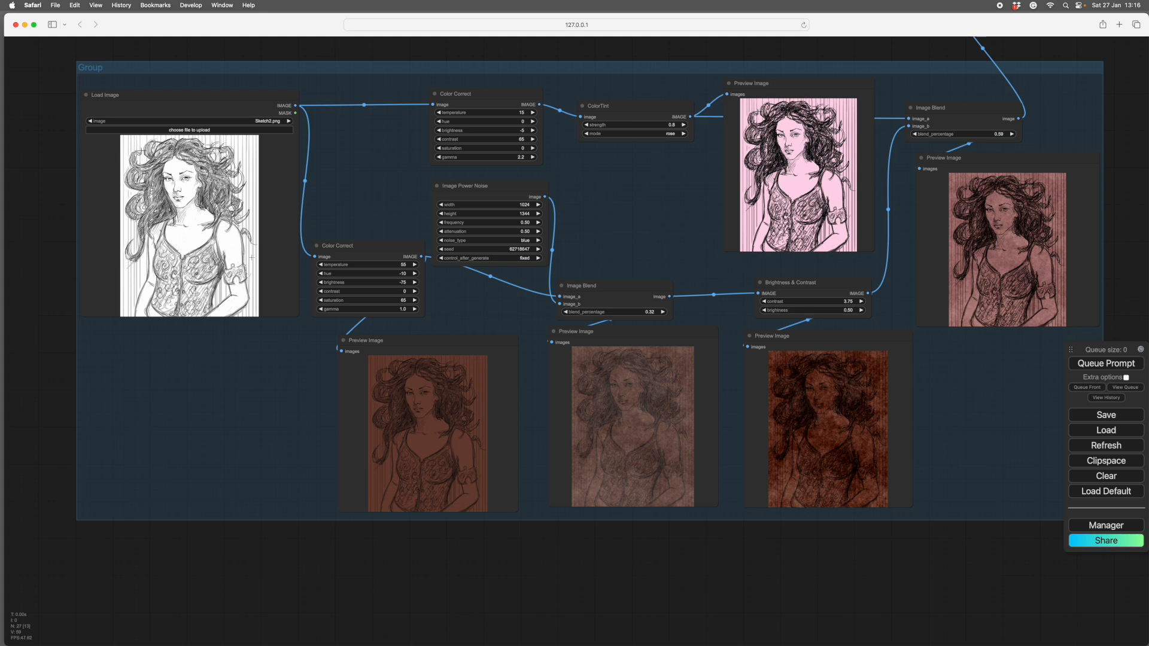
mouse_move(646, 411)
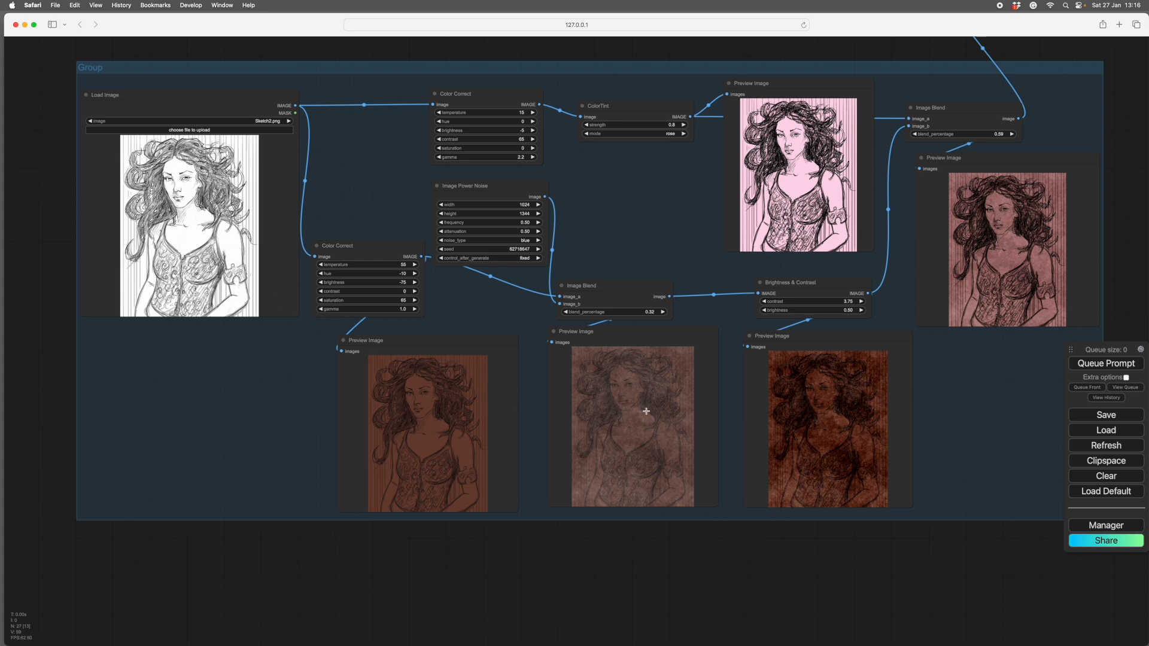
mouse_move(624, 434)
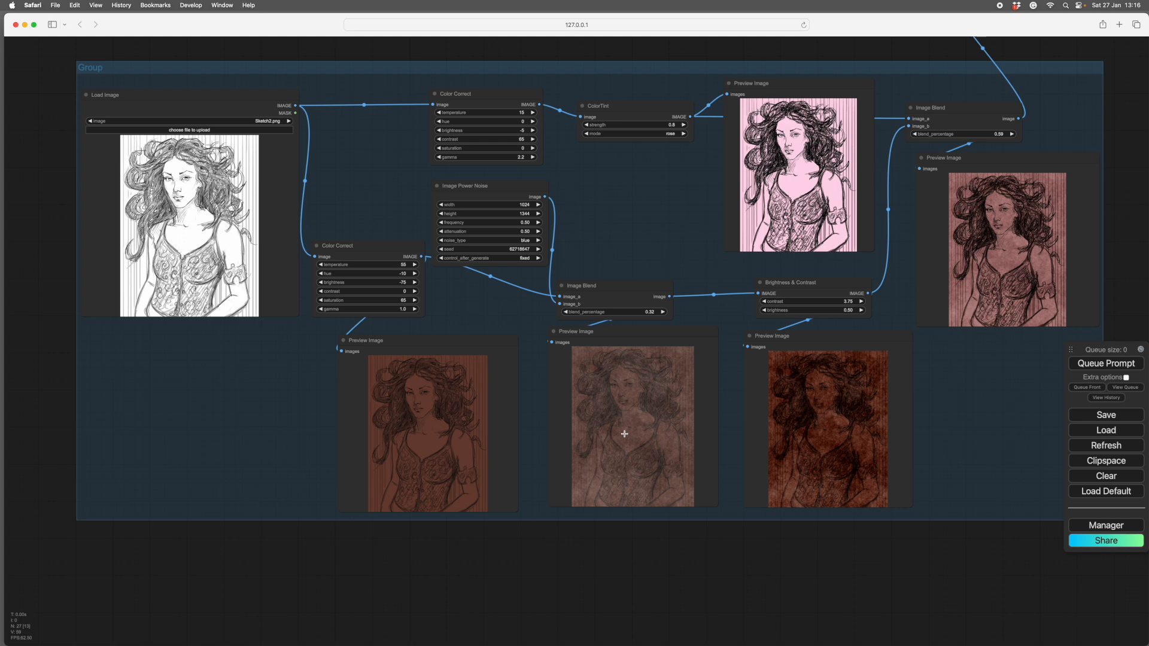
mouse_move(599, 399)
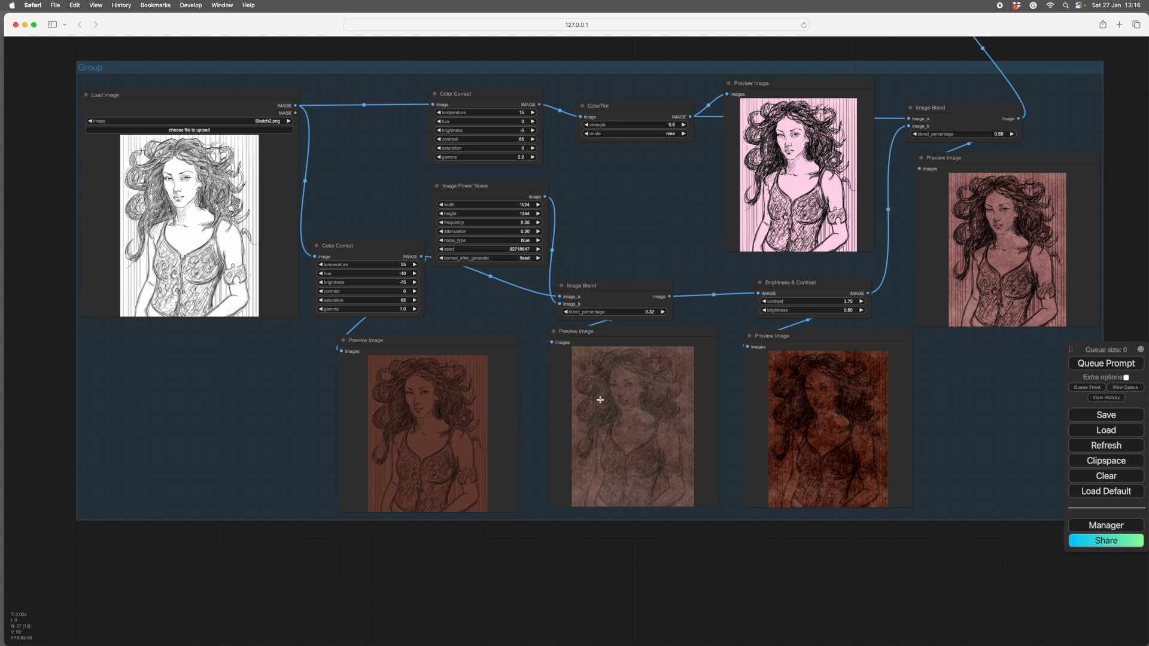
mouse_move(658, 420)
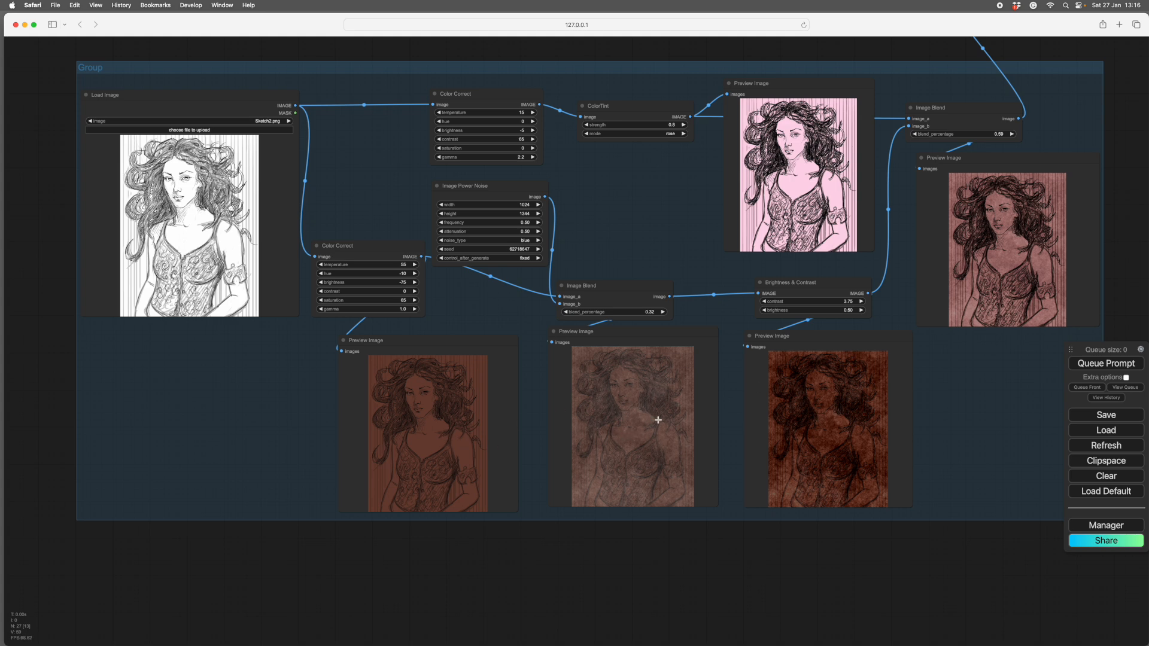
mouse_move(470, 308)
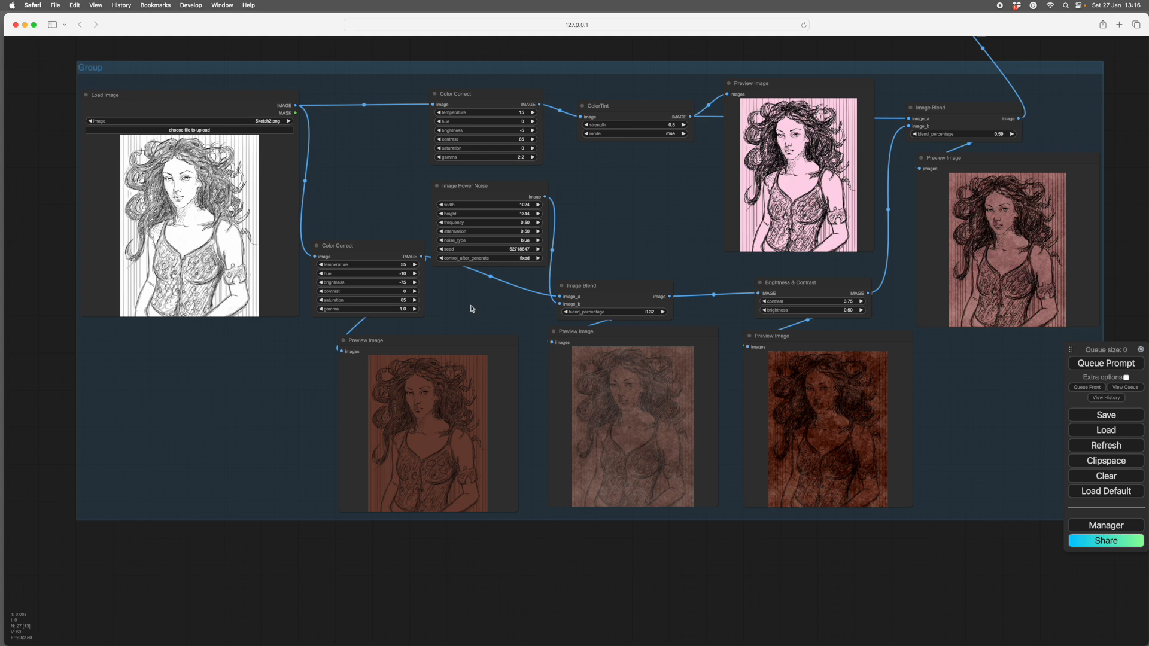
mouse_move(506, 324)
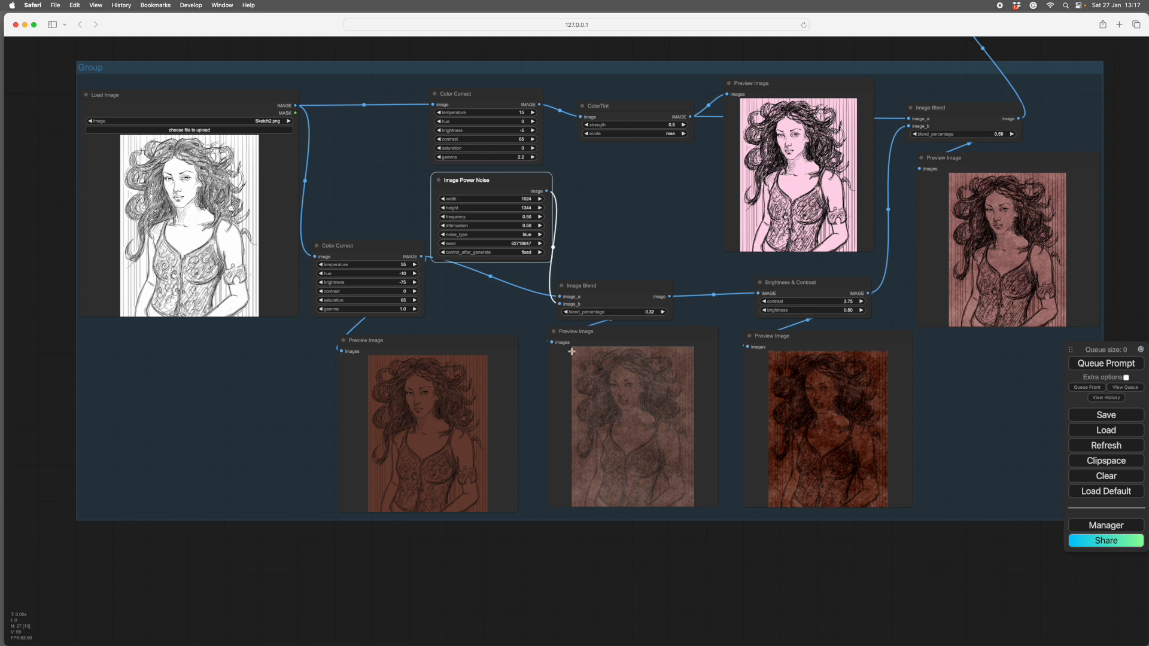
mouse_move(516, 409)
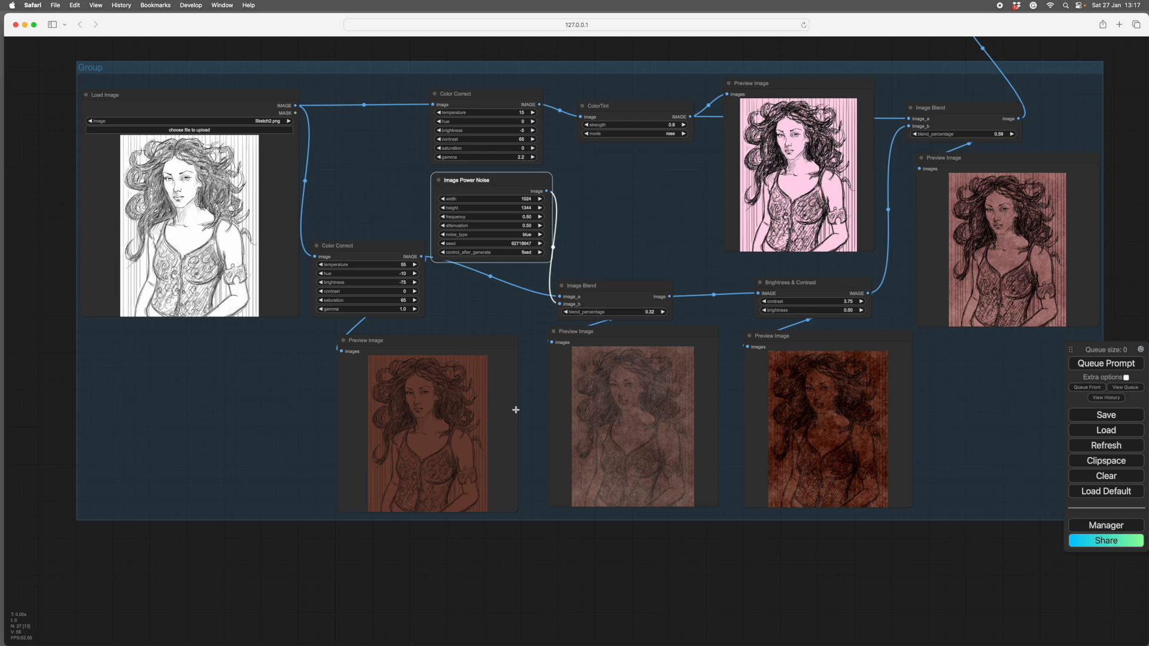
mouse_move(665, 435)
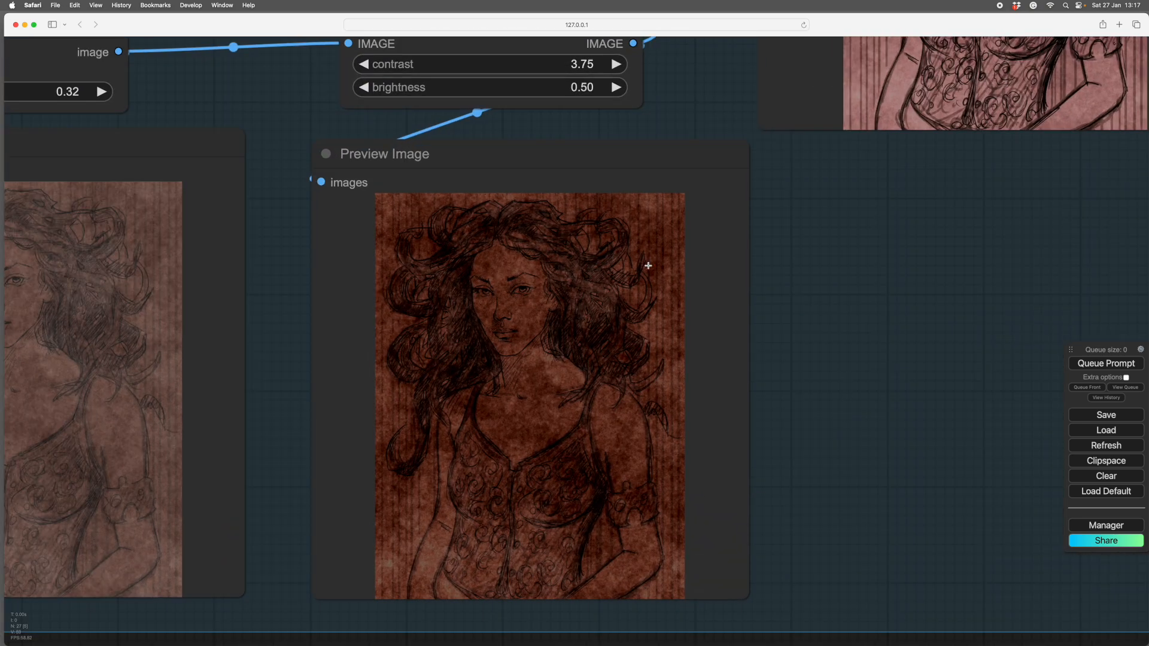
mouse_move(444, 570)
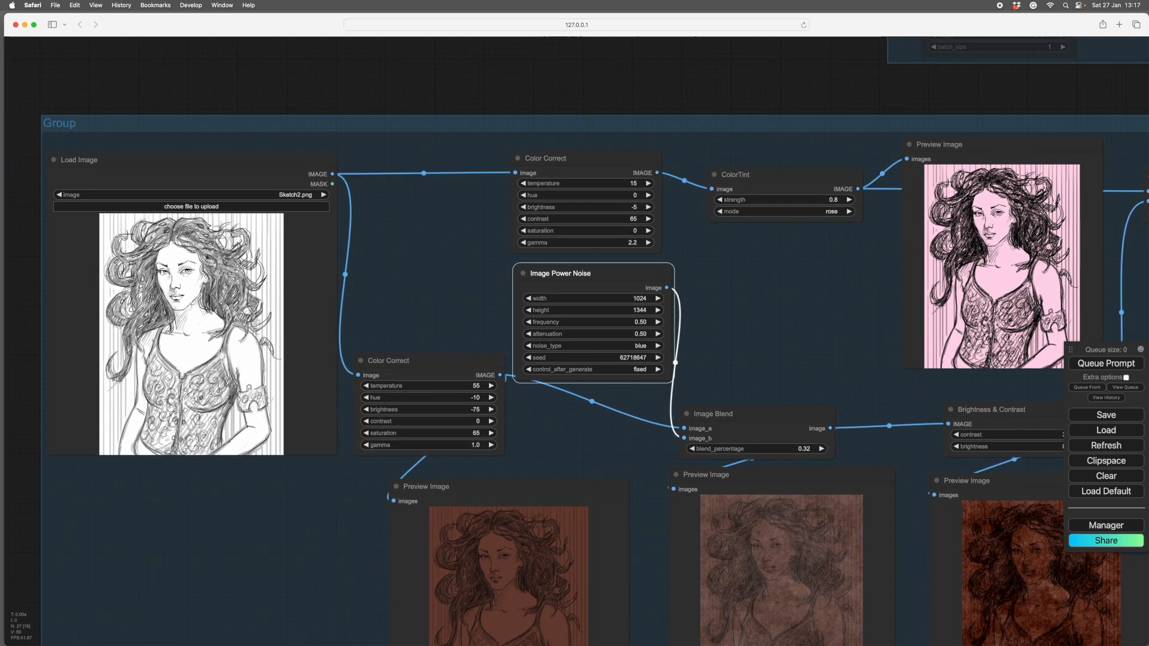
mouse_move(472, 184)
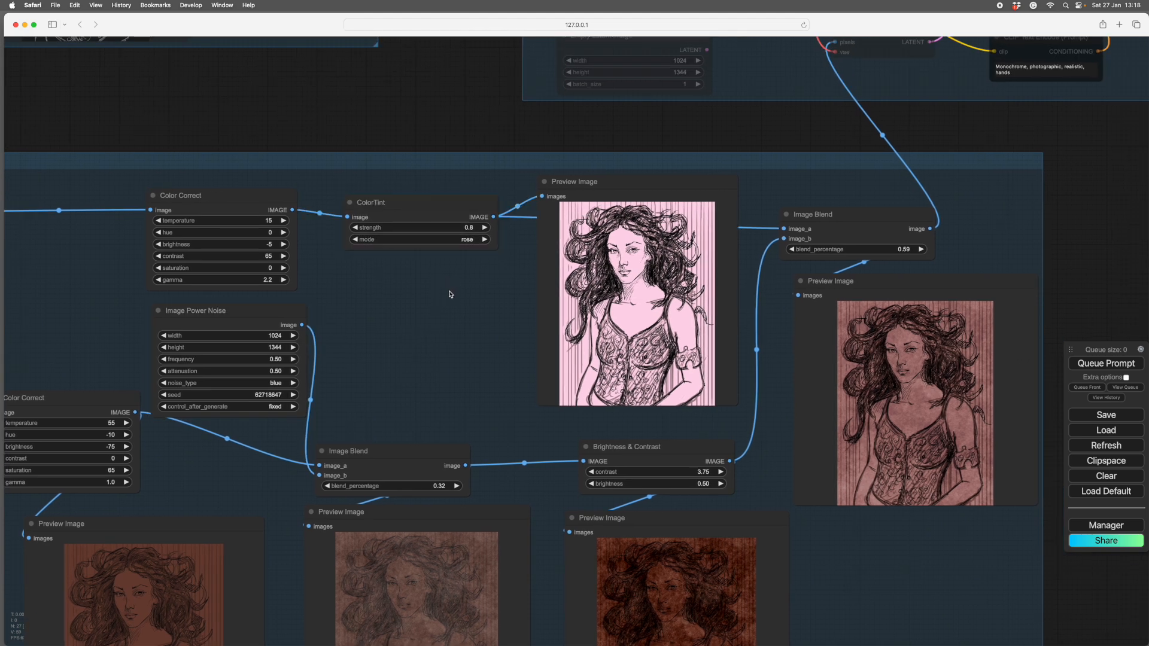
mouse_move(487, 252)
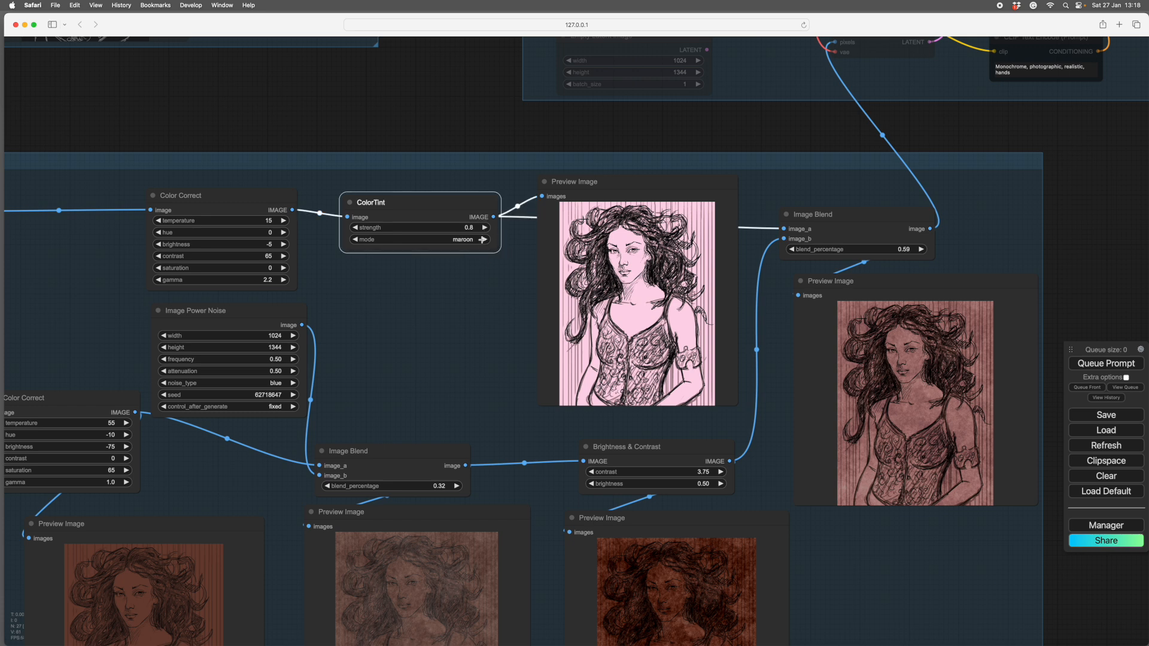
Queue the workflow for maroon, lime and finally warm tint at strength 0.7, leaving cream-sepia previews
click(1105, 362)
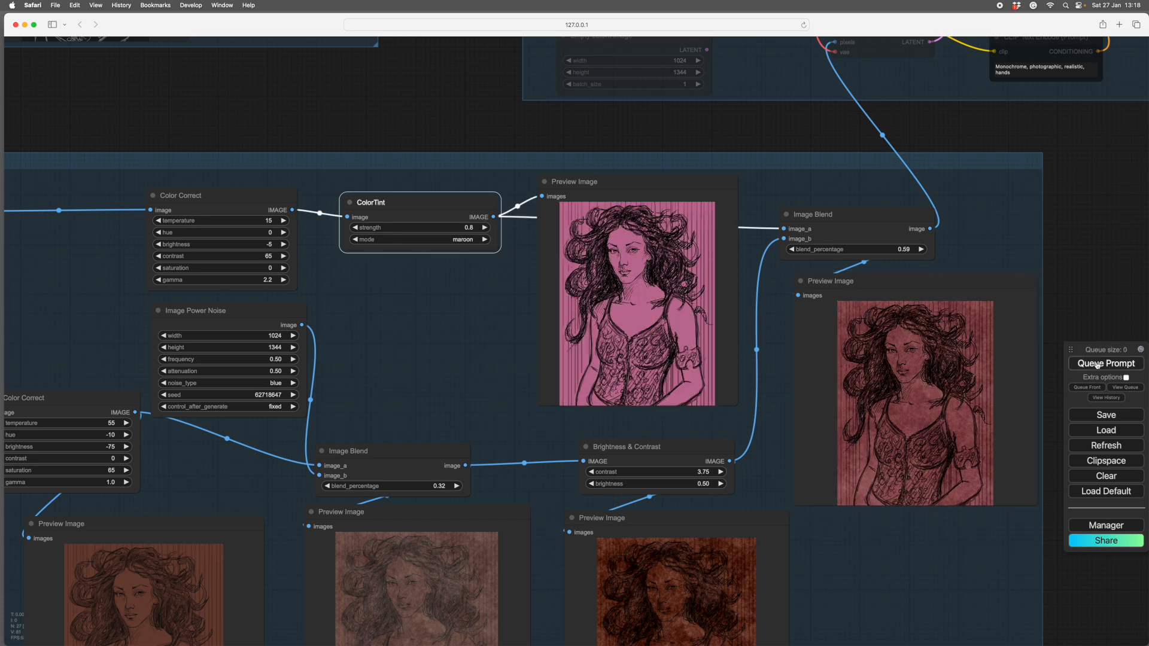
click(1106, 363)
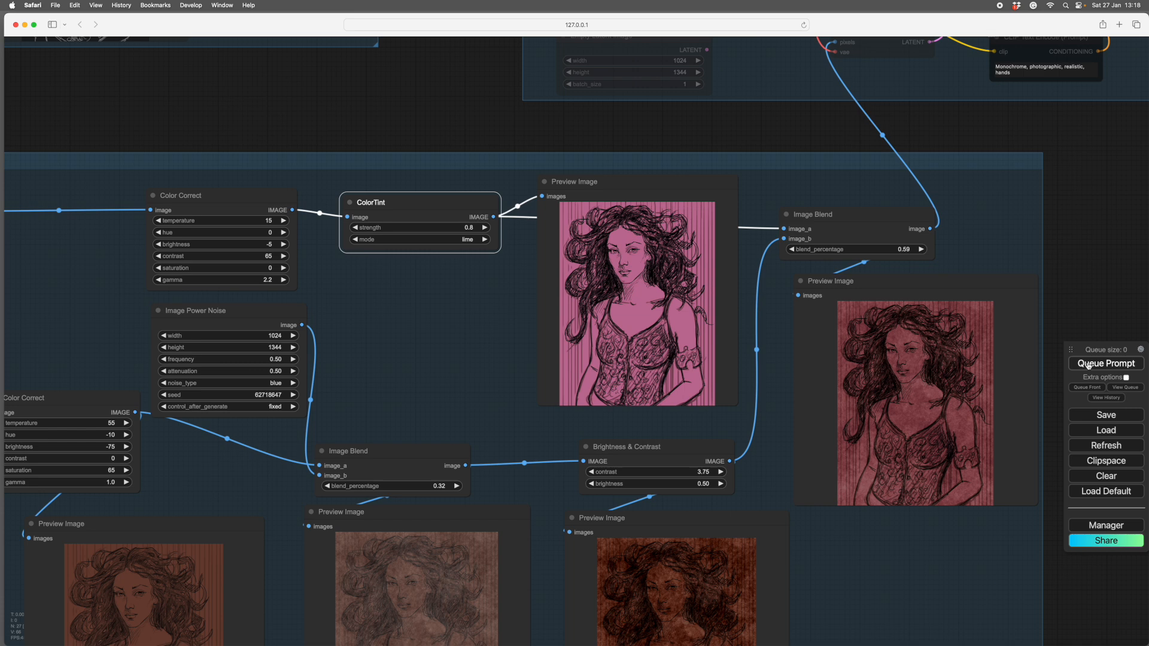
click(1105, 364)
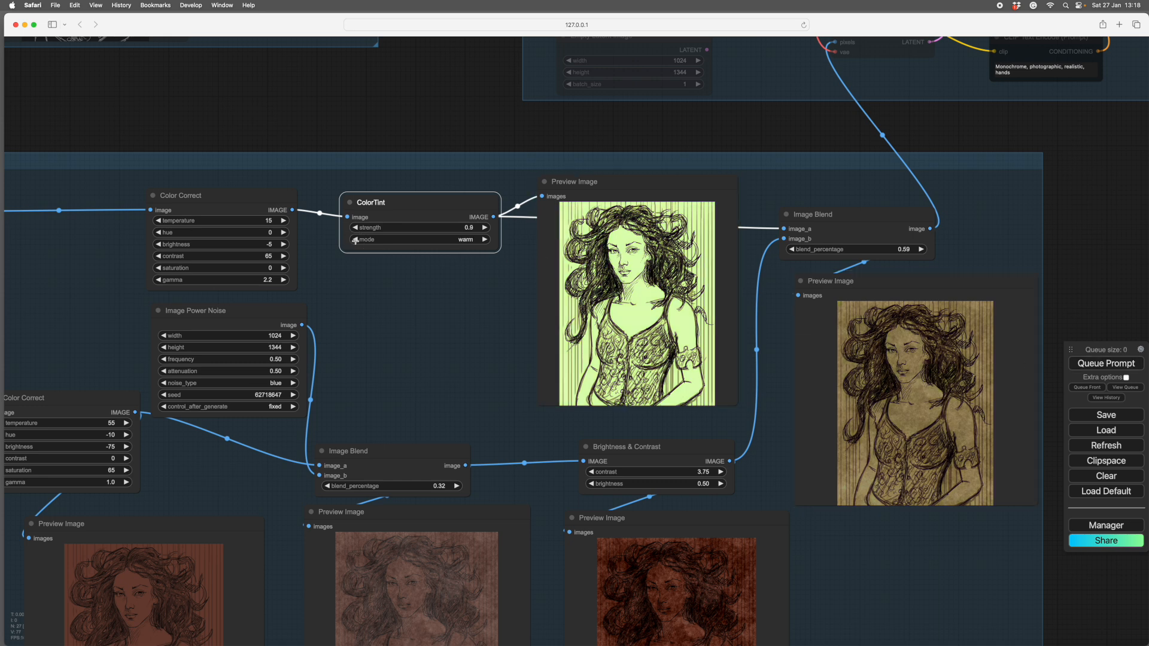
click(1105, 363)
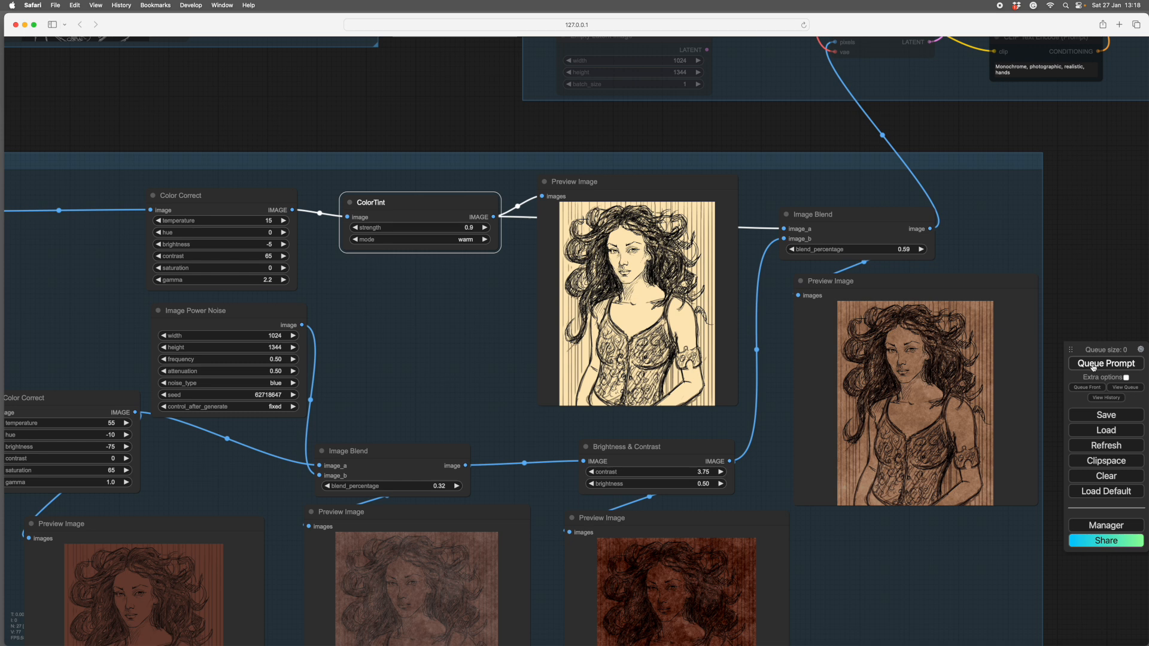
click(483, 239)
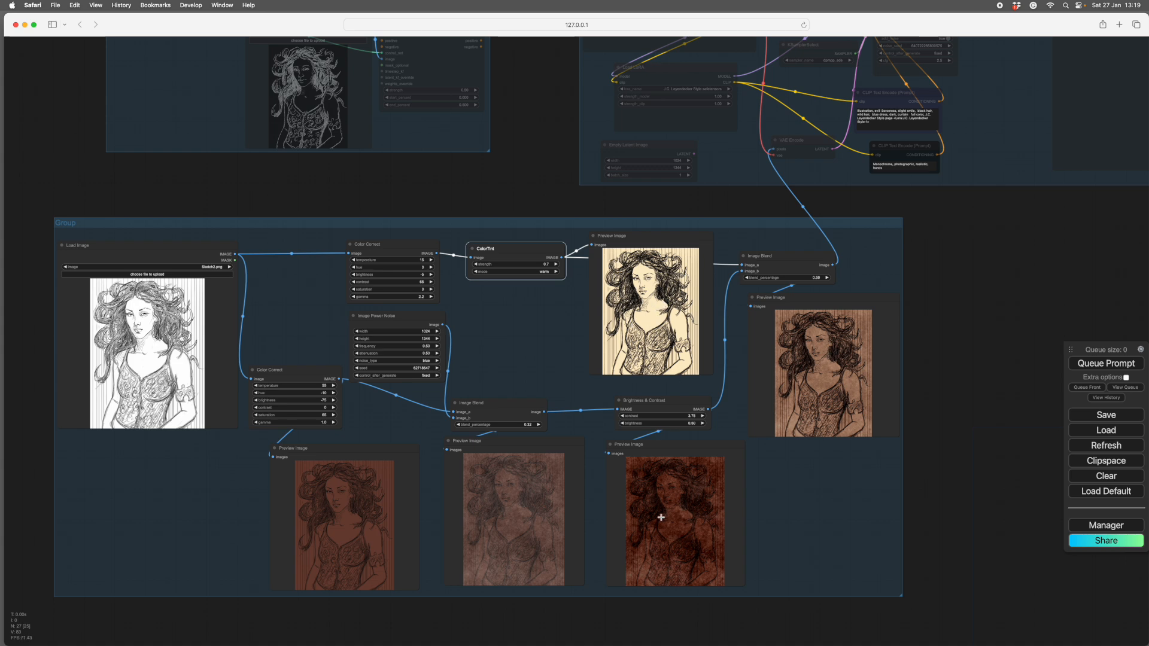
Zoom in on the warm-tinted sepia blend previews to examine them closely
drag(659, 518, 820, 516)
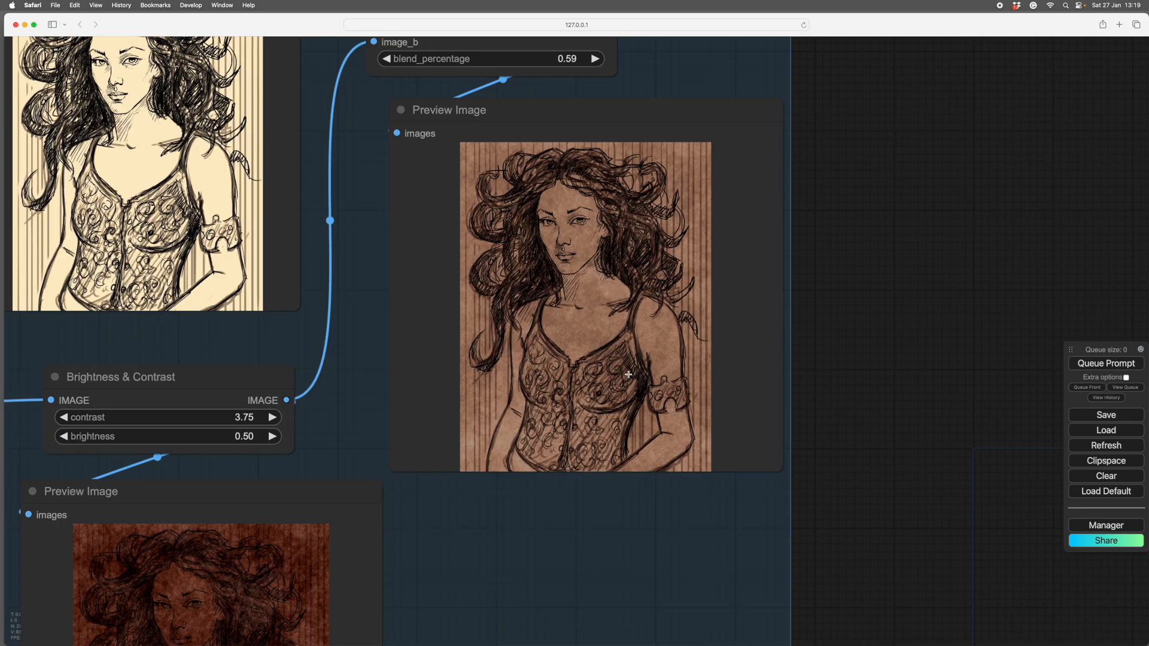
mouse_move(446, 195)
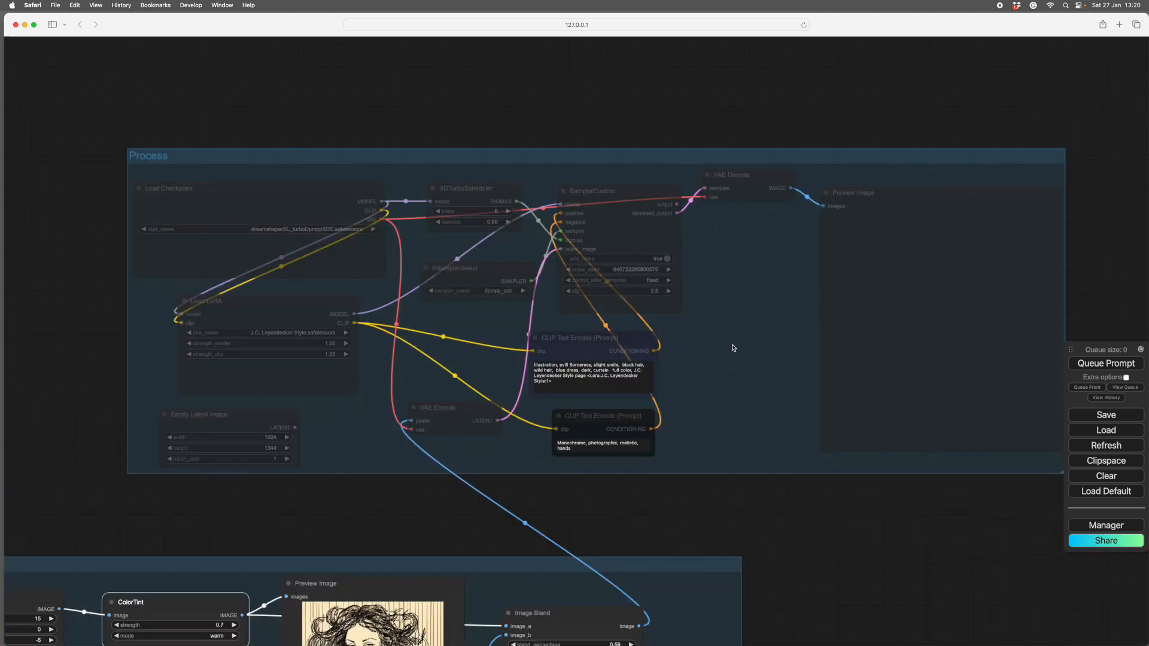
right_click(733, 348)
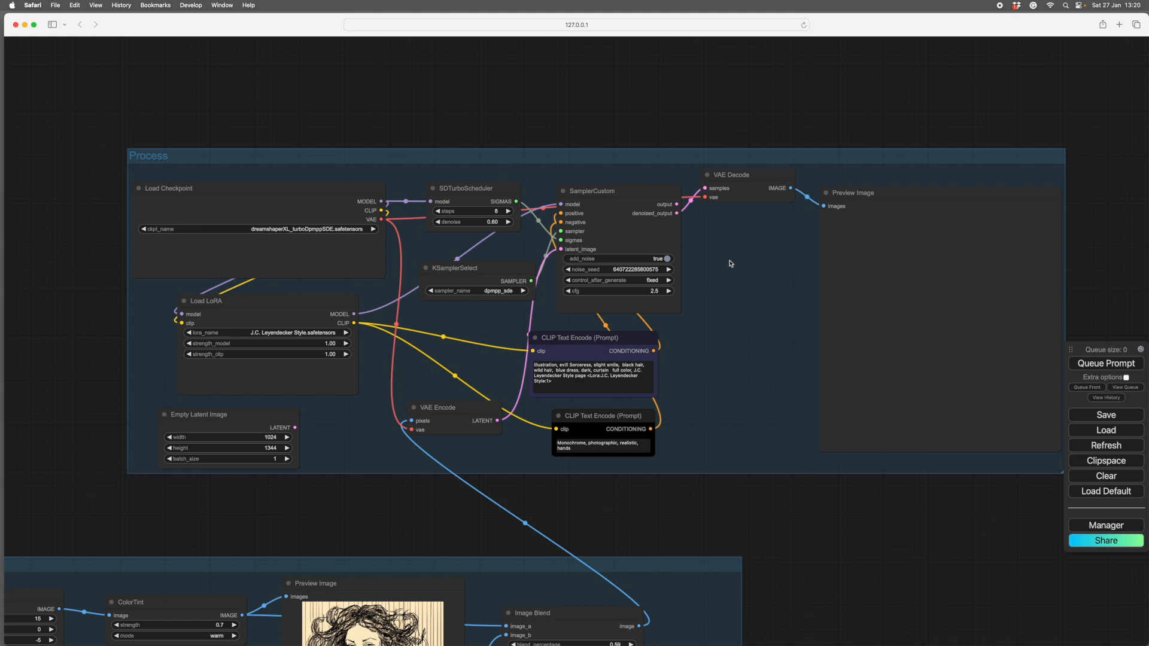
mouse_move(484, 240)
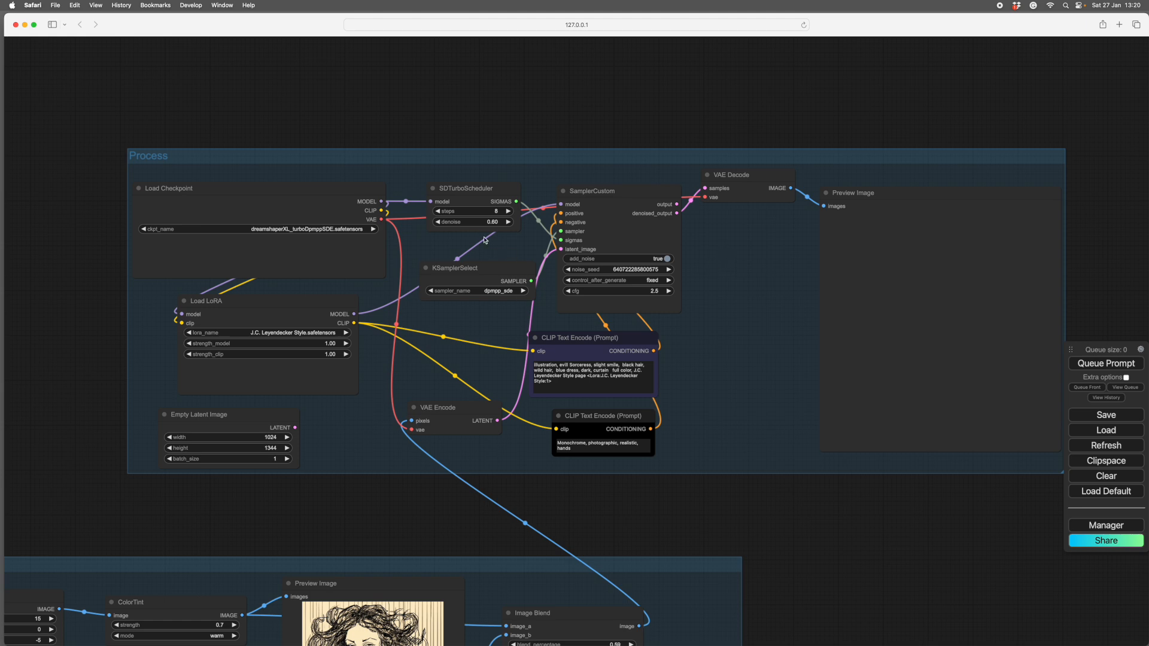
mouse_move(532, 226)
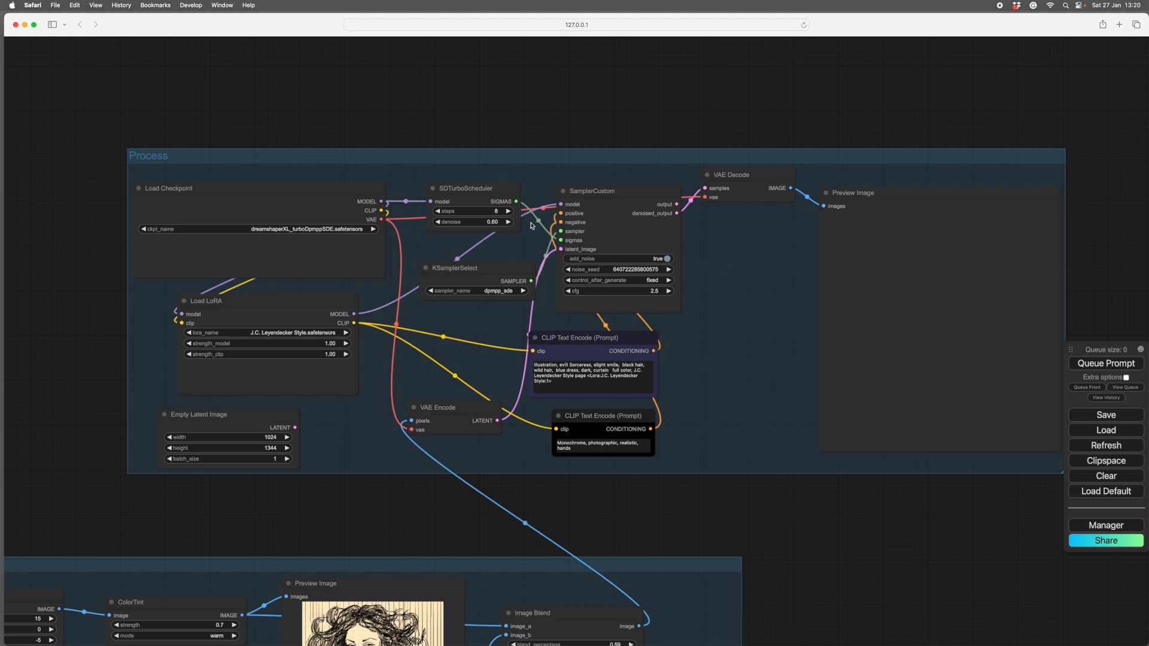
mouse_move(629, 203)
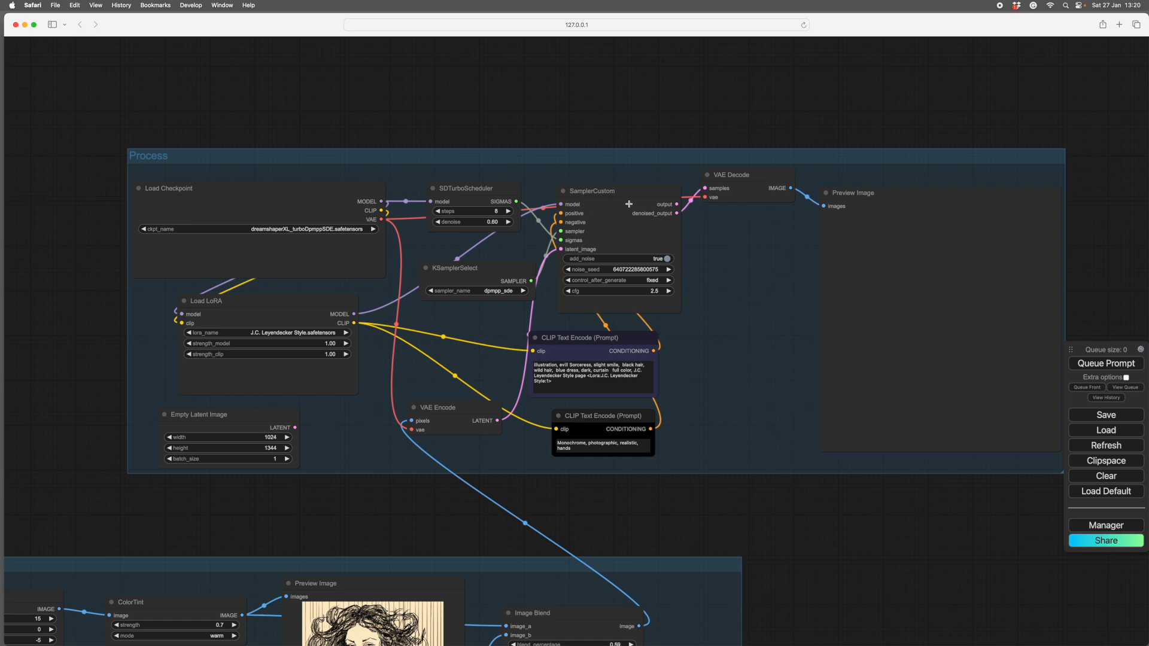
click(267, 300)
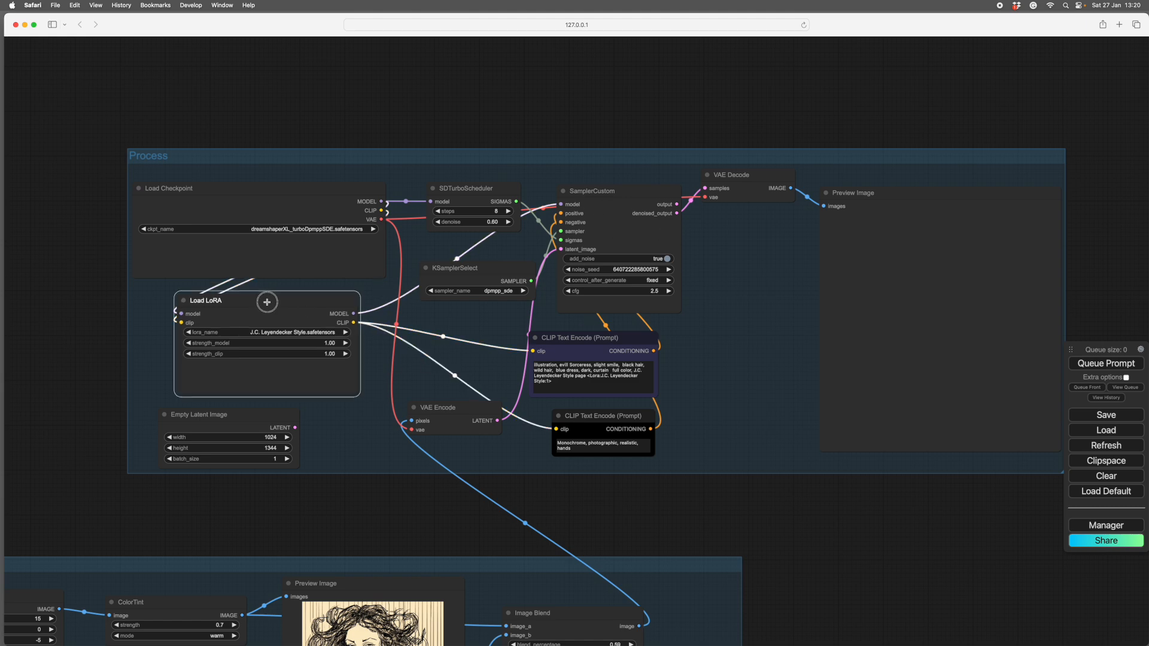
drag(267, 302, 265, 299)
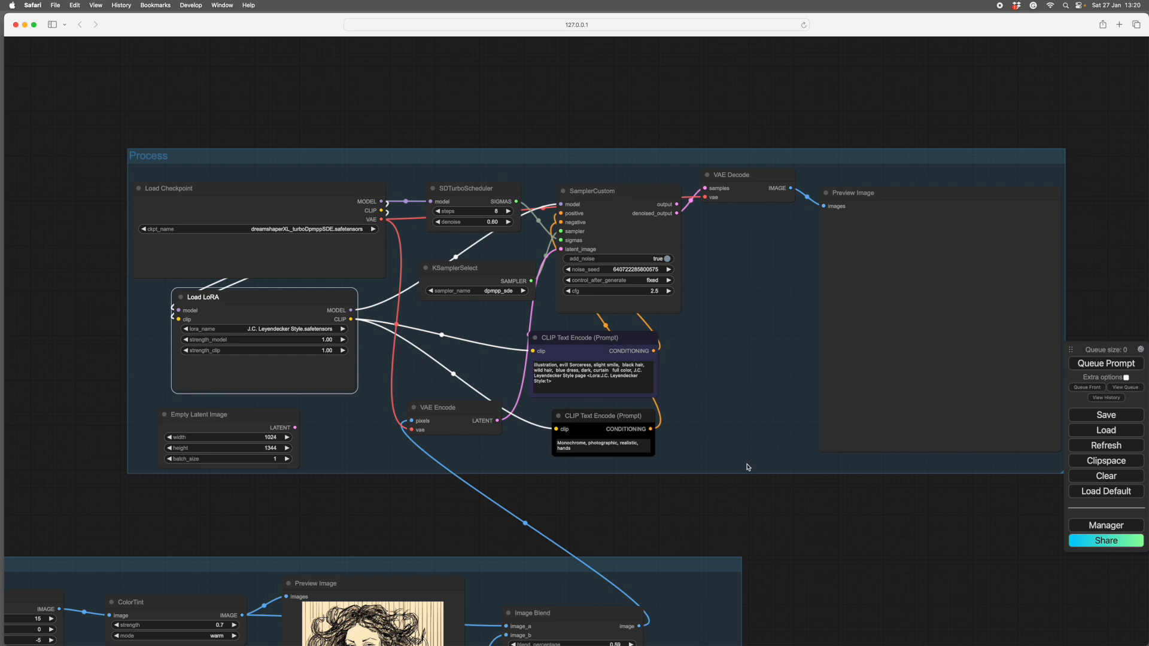
mouse_move(872, 551)
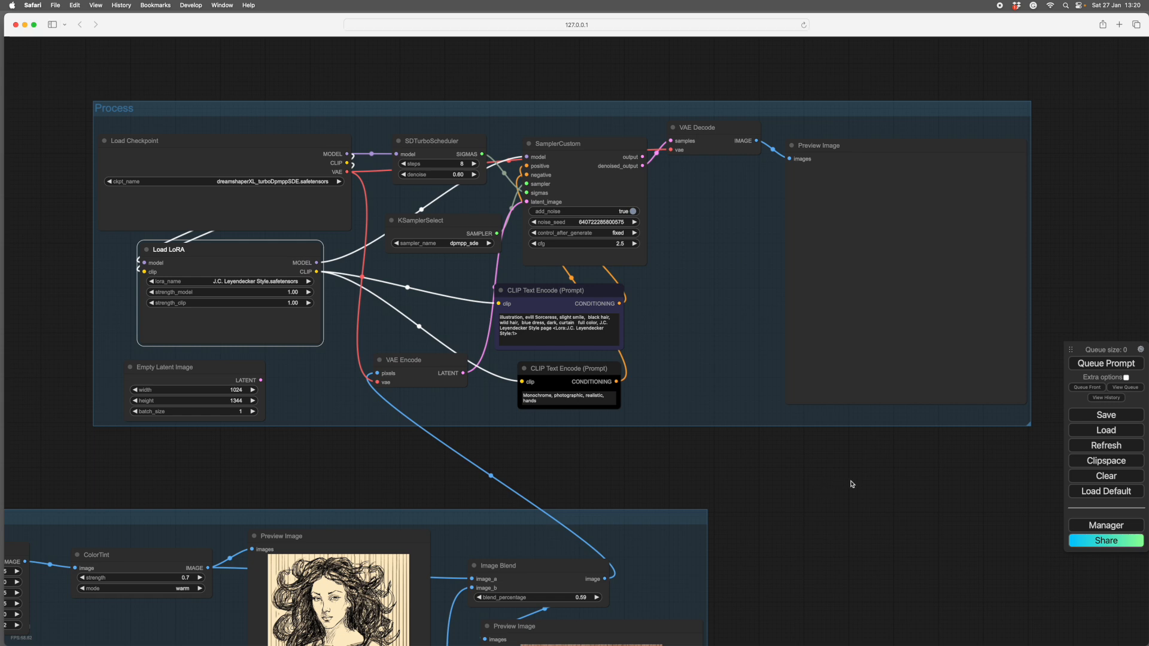
mouse_move(837, 470)
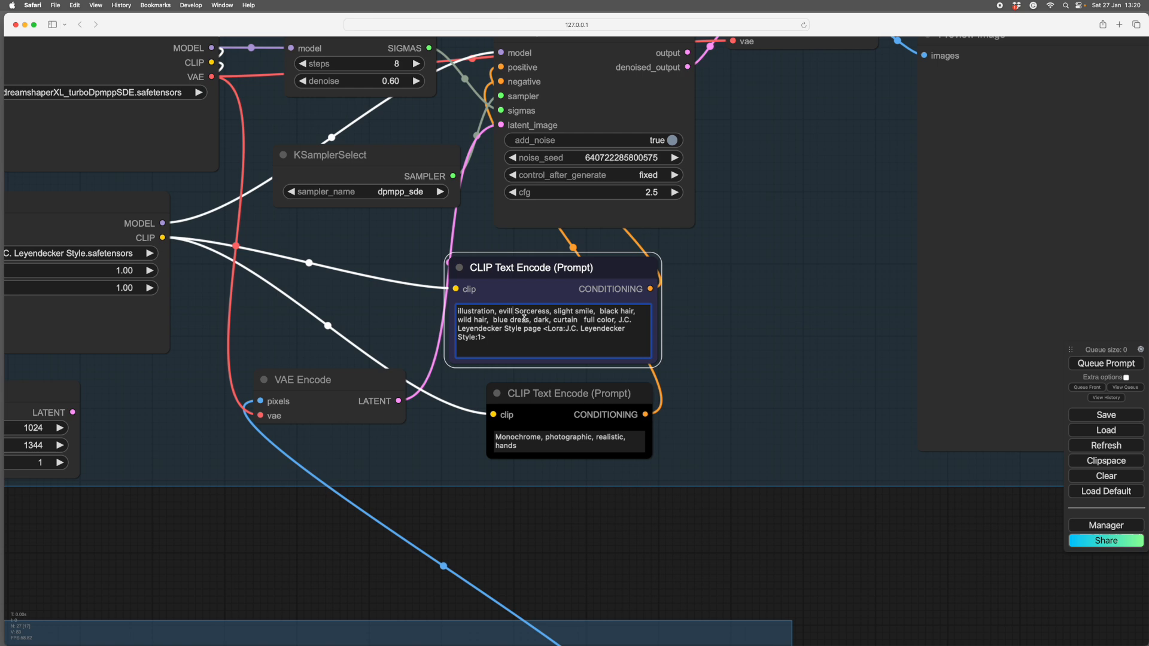
Edit the prompt text, generate the black-haired sorceress illustration and inspect it up close
click(512, 311)
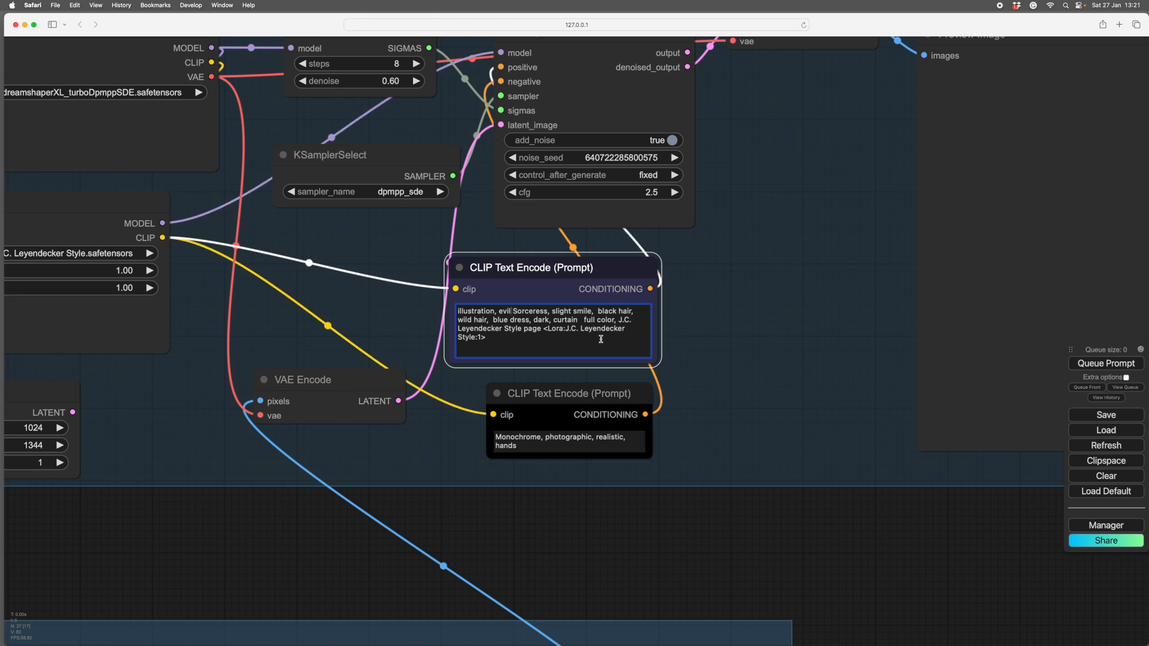
click(512, 310)
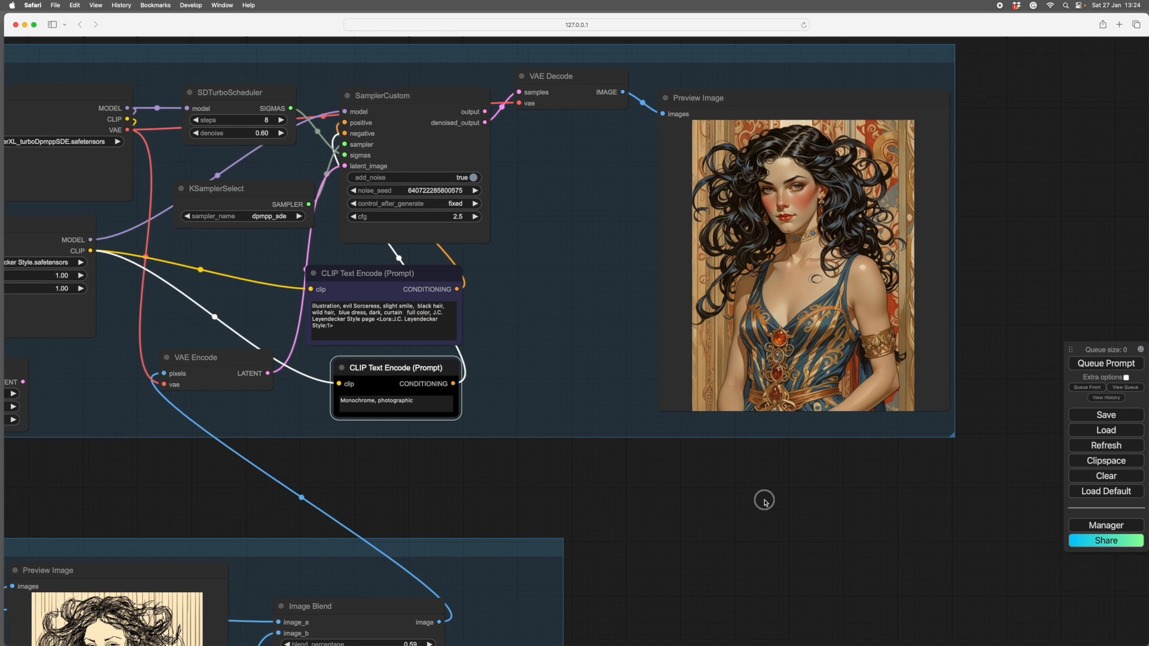
drag(764, 502, 728, 494)
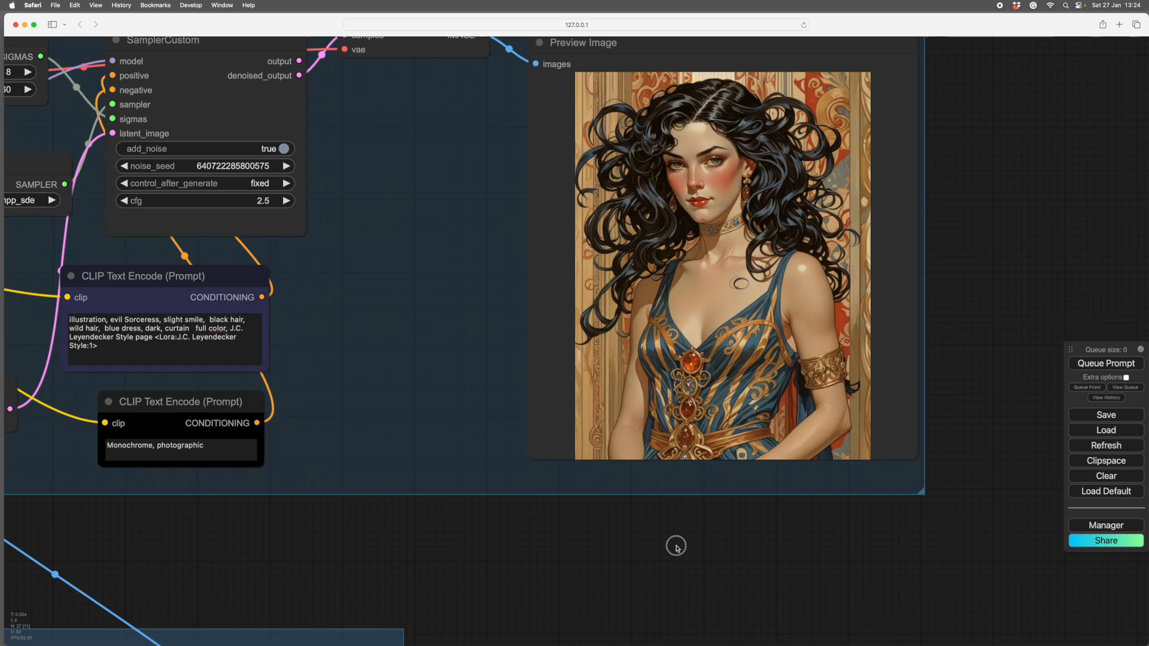
drag(674, 547, 883, 426)
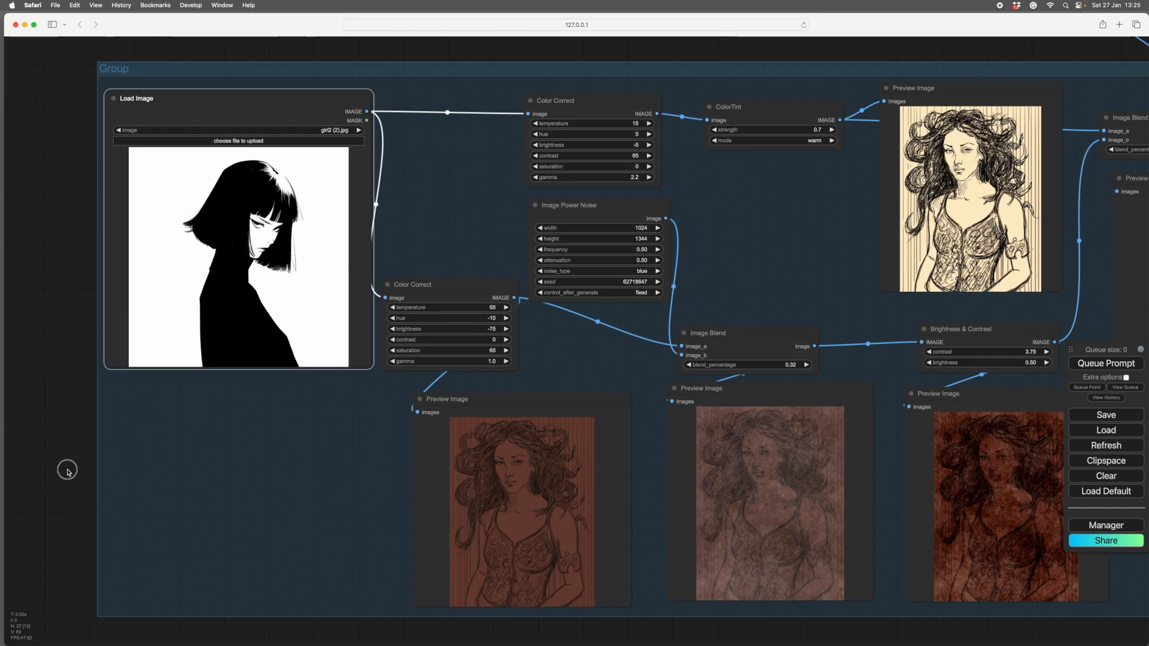
mouse_move(112, 469)
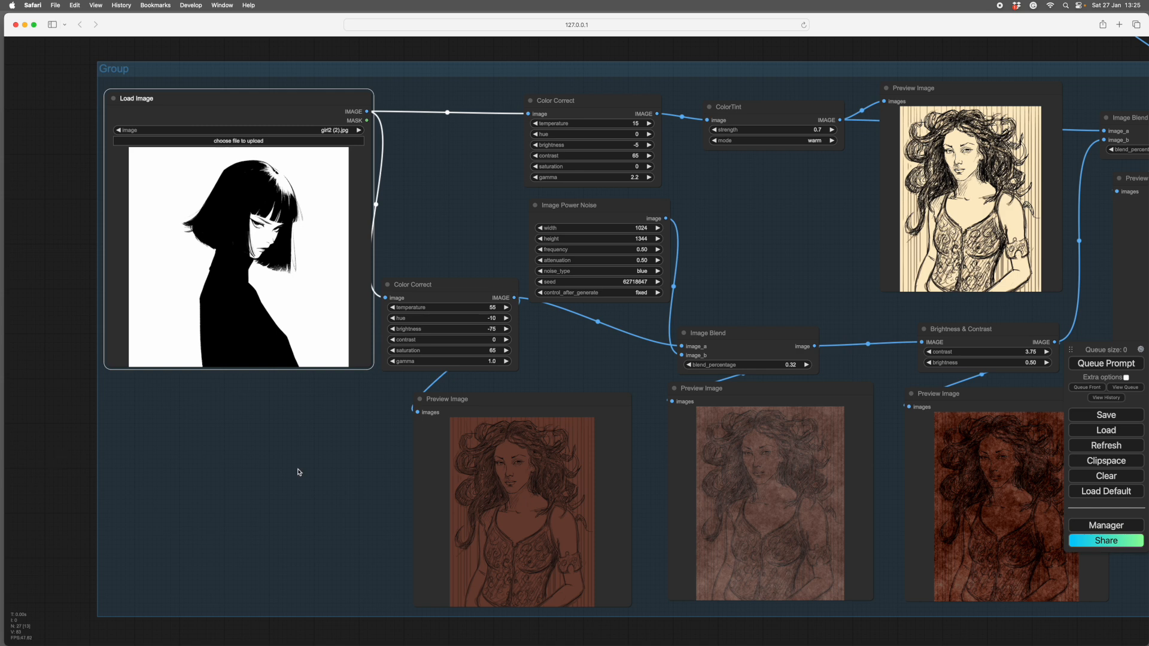
mouse_move(646, 316)
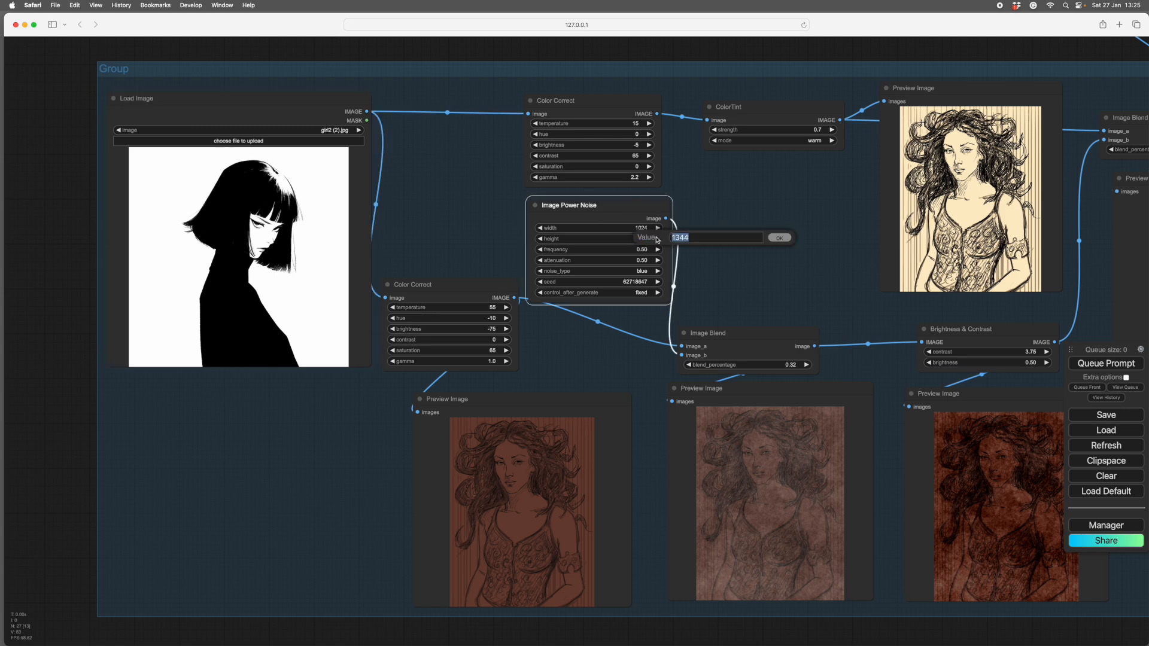
Set the Image Power Noise height to 1024 for the bob-haired girl input
text(1024)
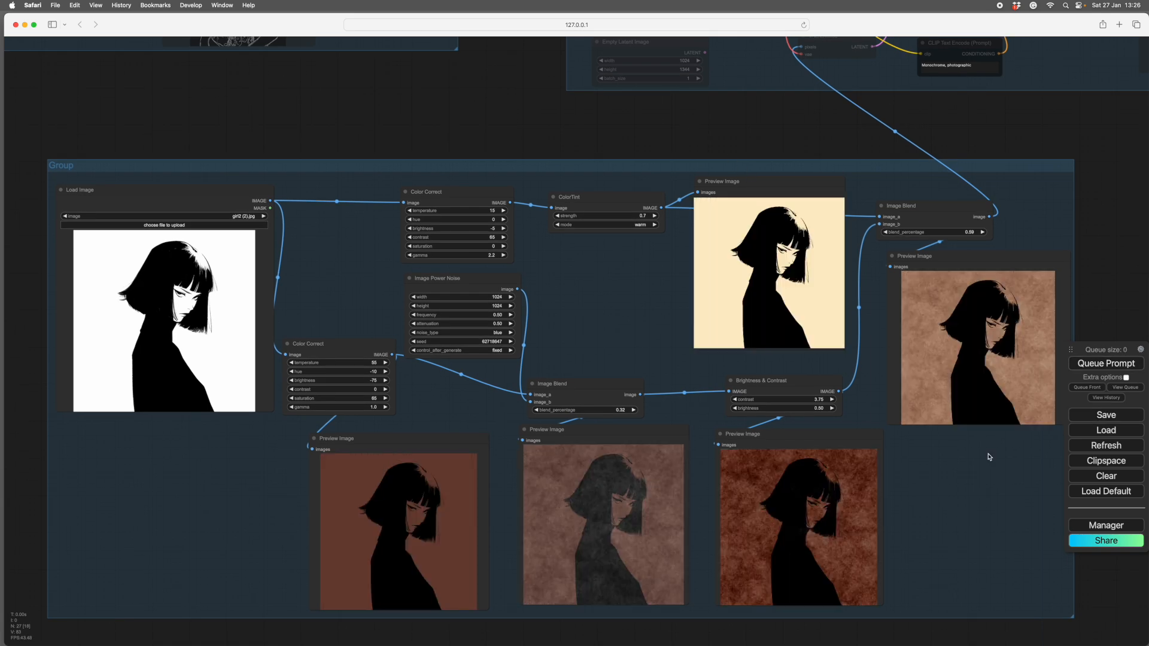
mouse_move(991, 476)
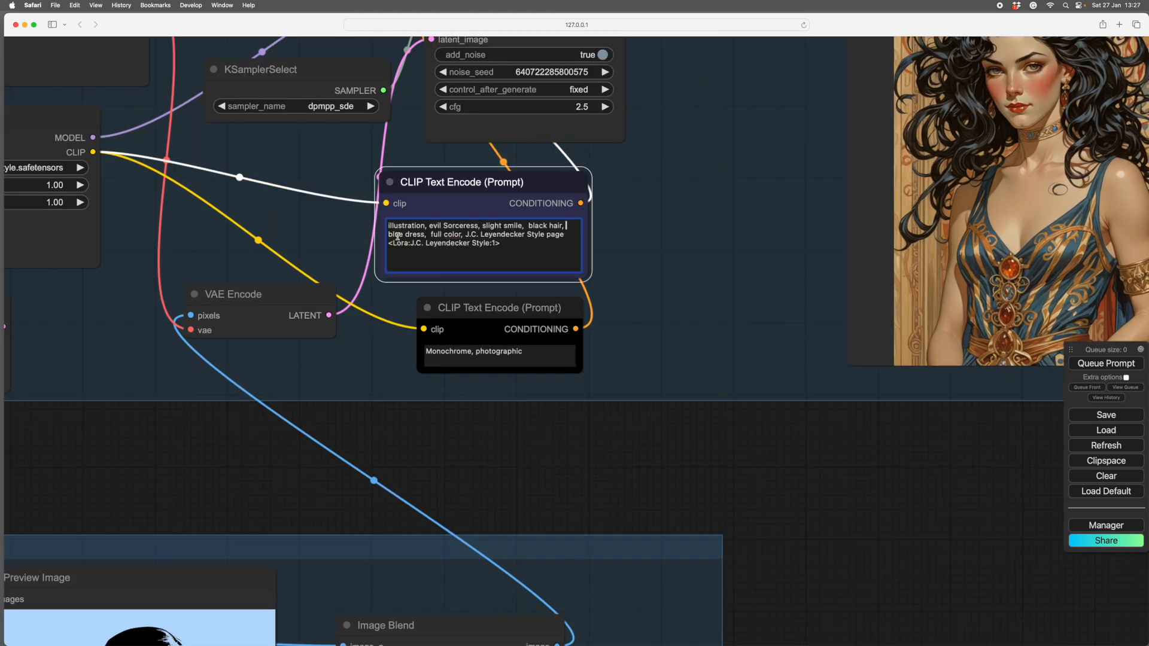
Adjust values while revising the dark-blue-dress prompt and raising denoise to 0.65
scroll(down, 3)
text( dark)
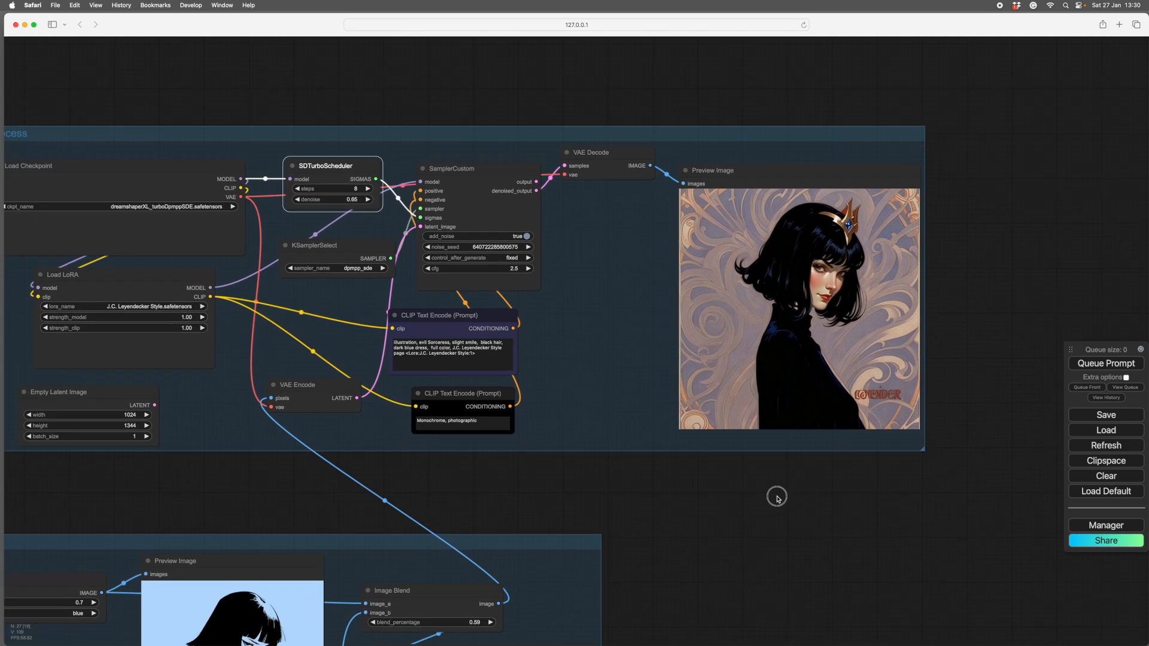
scroll(down, 3)
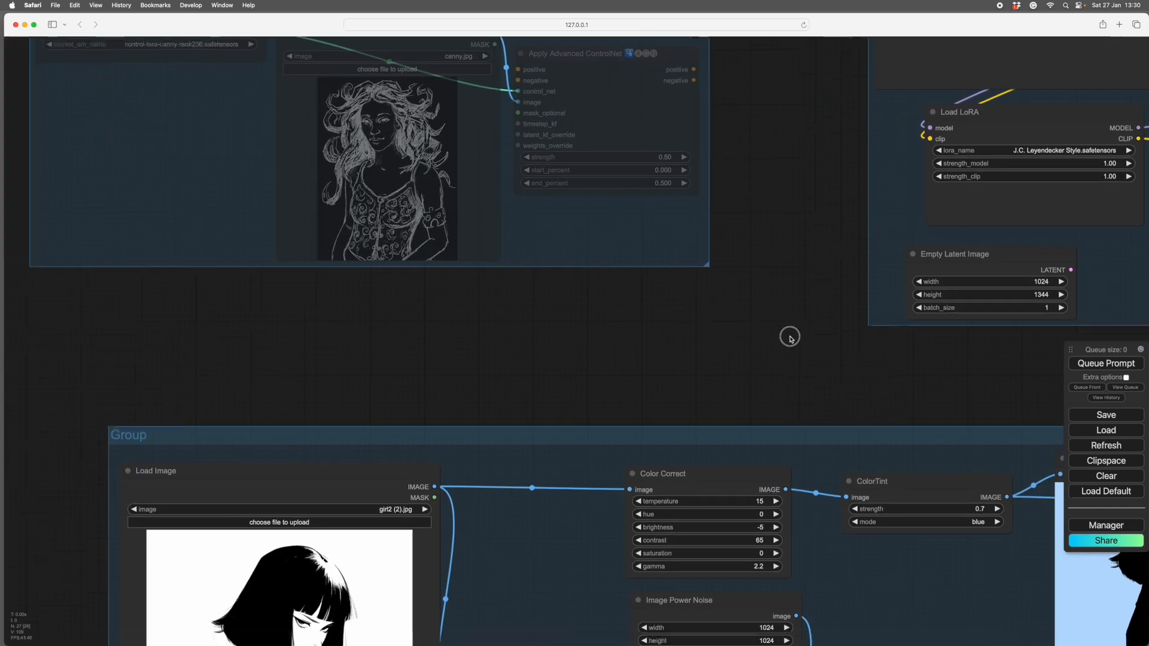
Pan to the preprocessing group for the rose-tinted portrait run, then view the whole group
drag(790, 338, 179, 316)
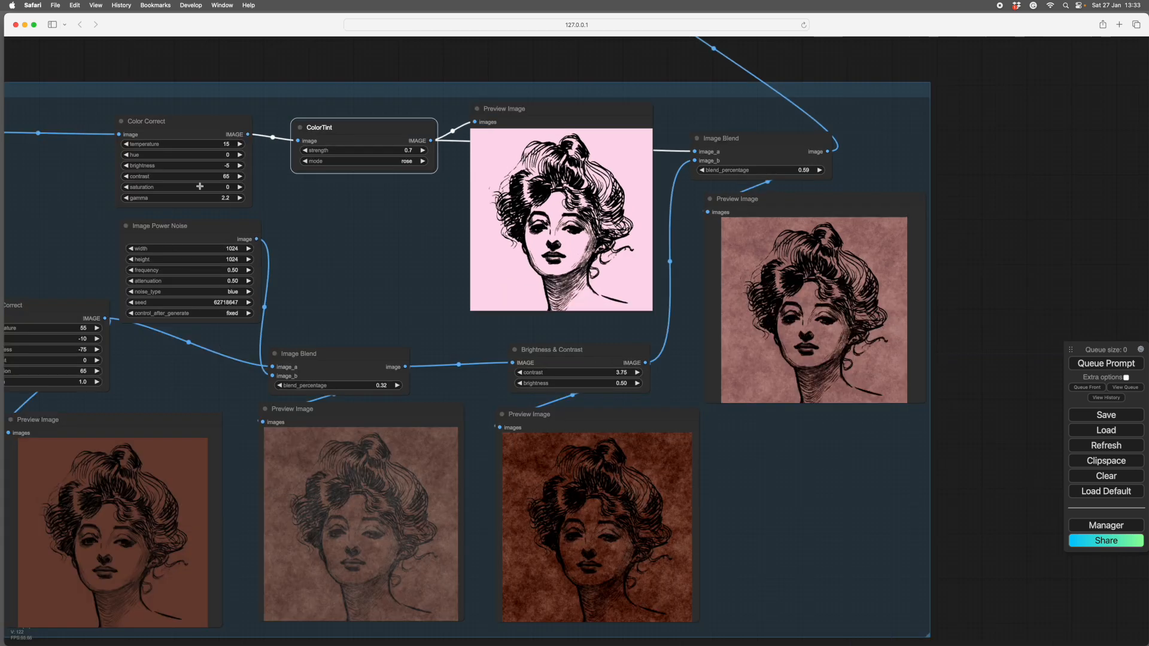
mouse_move(986, 416)
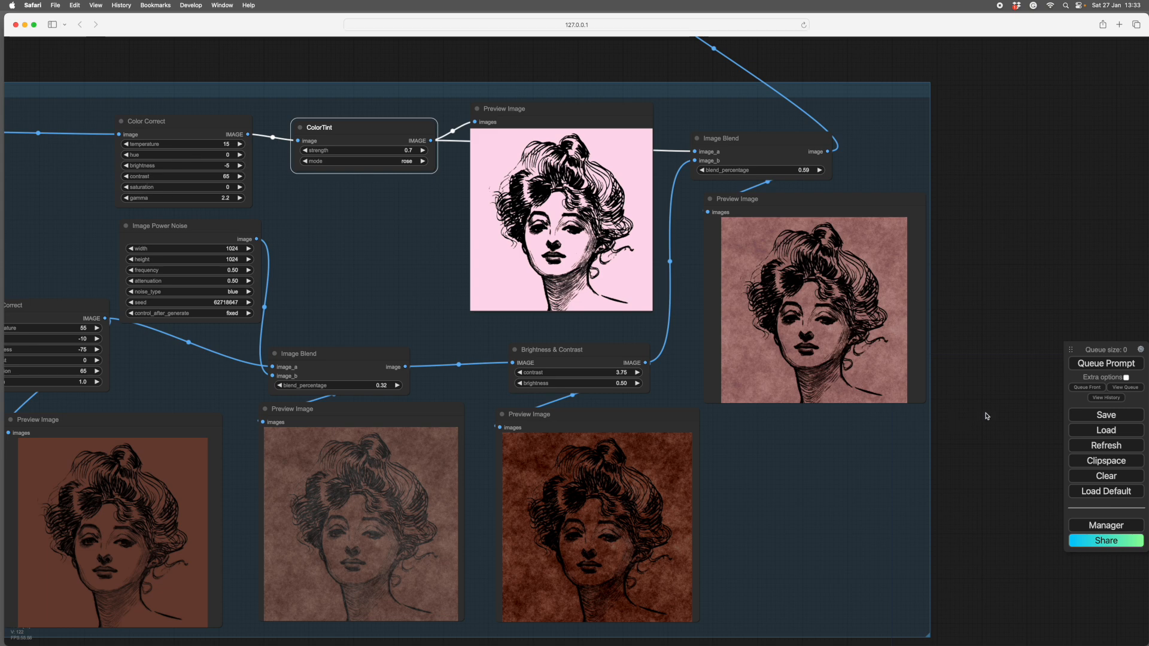
drag(985, 416, 881, 391)
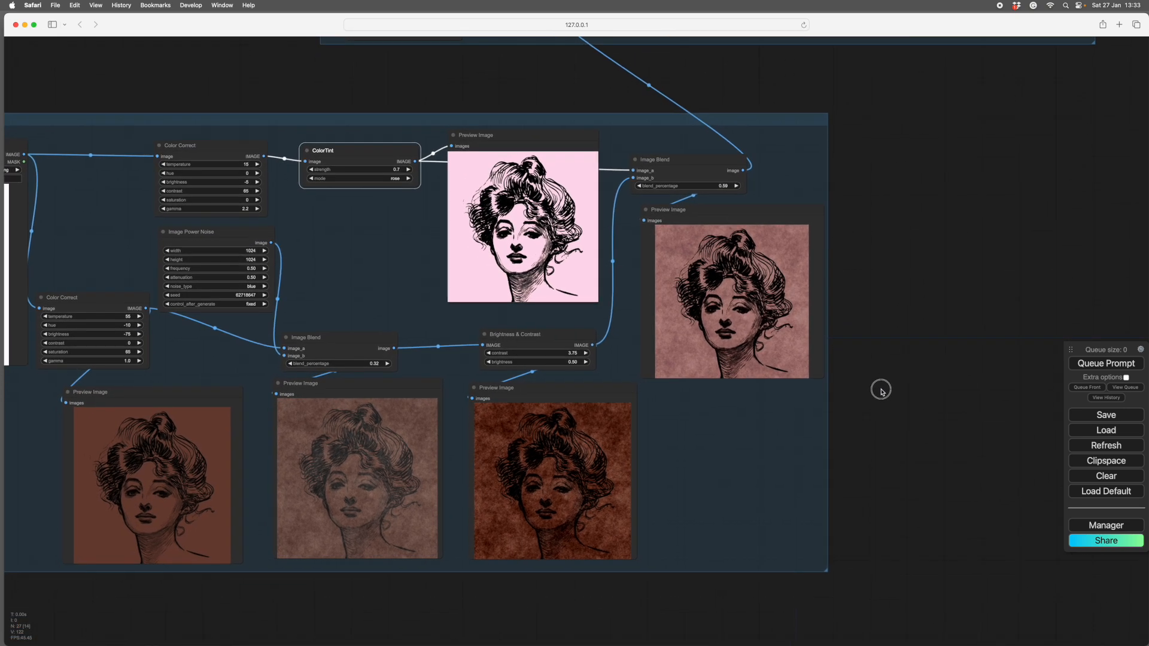